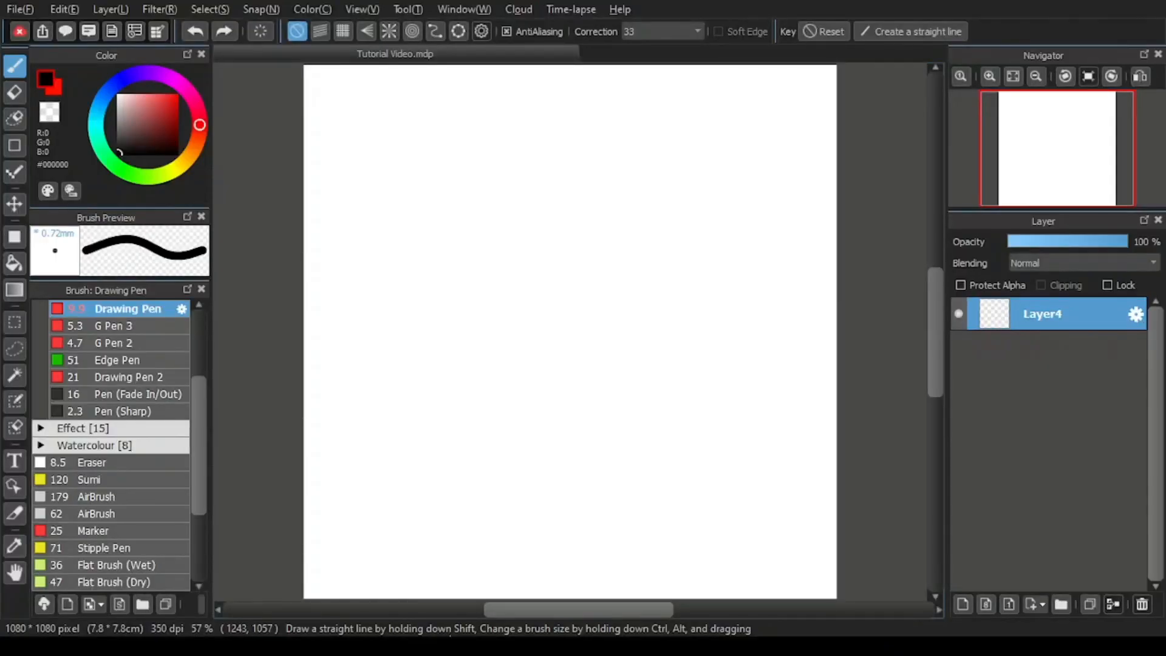
pyautogui.moveTo(410, 341)
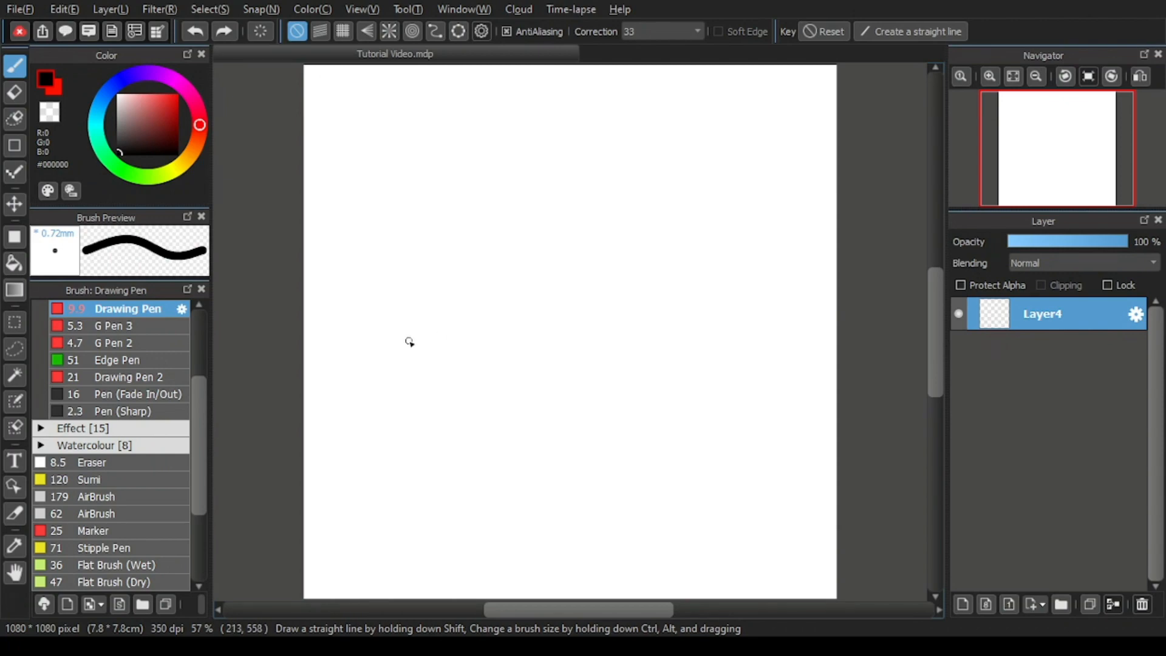
pyautogui.moveTo(422, 316)
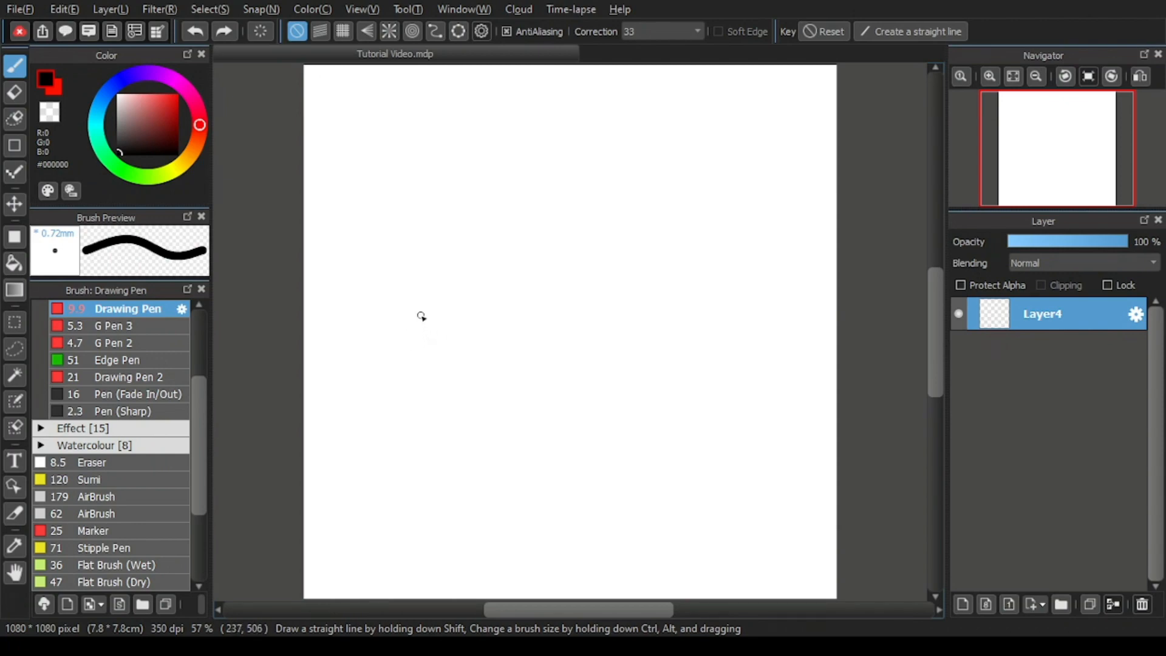
pyautogui.moveTo(425, 302)
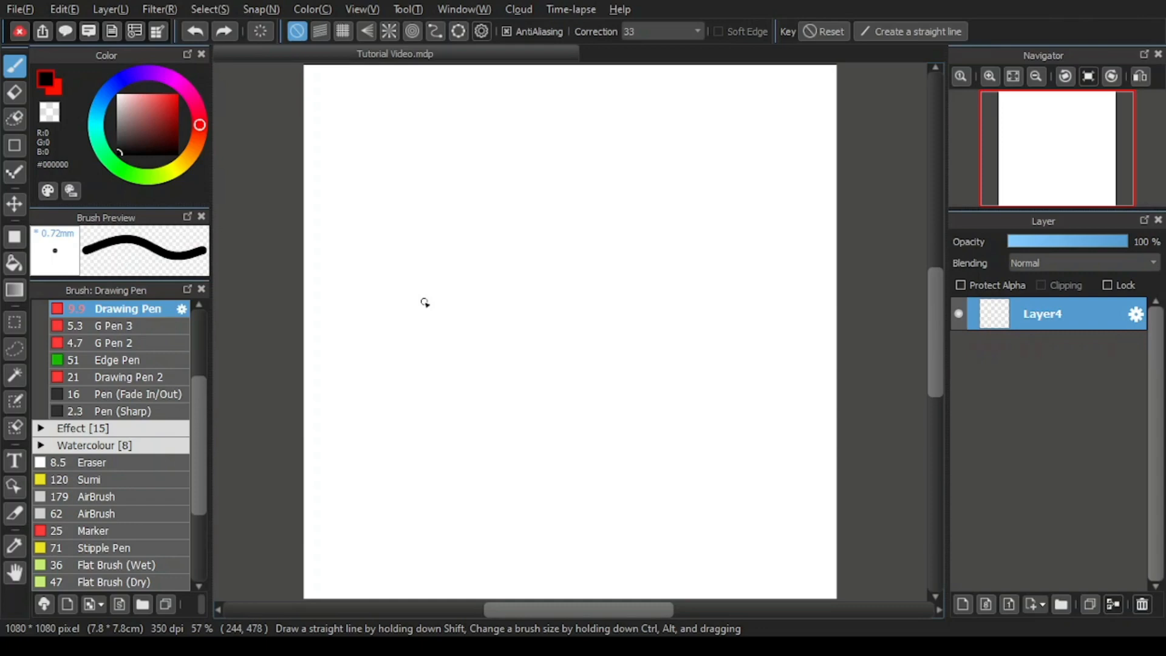
pyautogui.moveTo(425, 308)
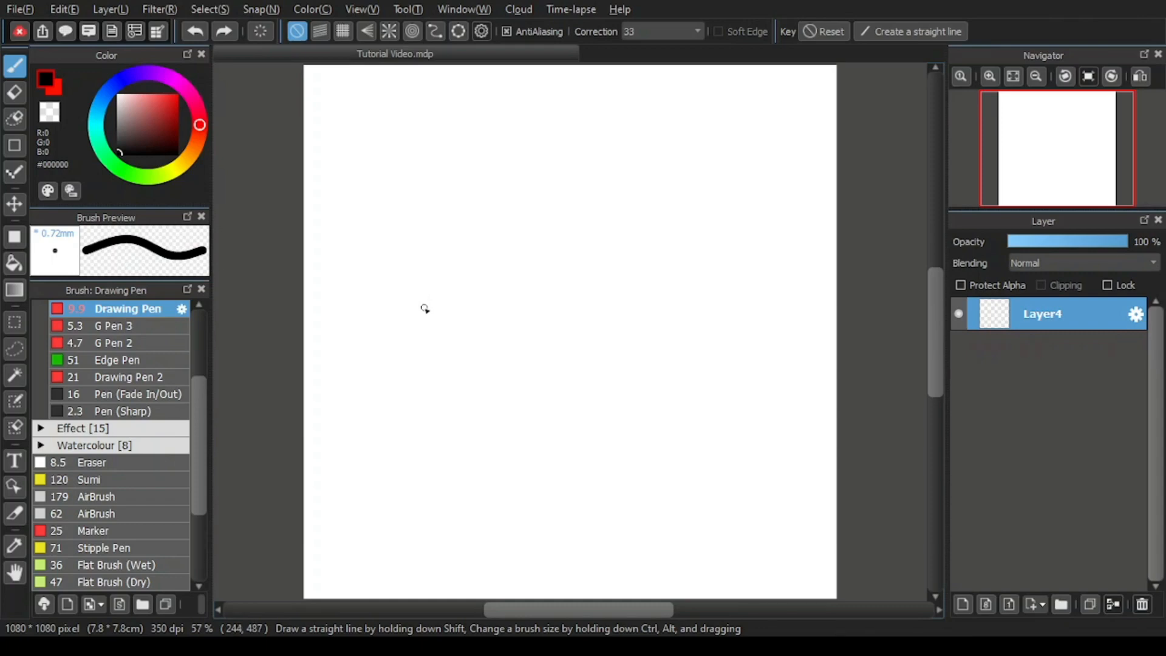
pyautogui.moveTo(427, 302)
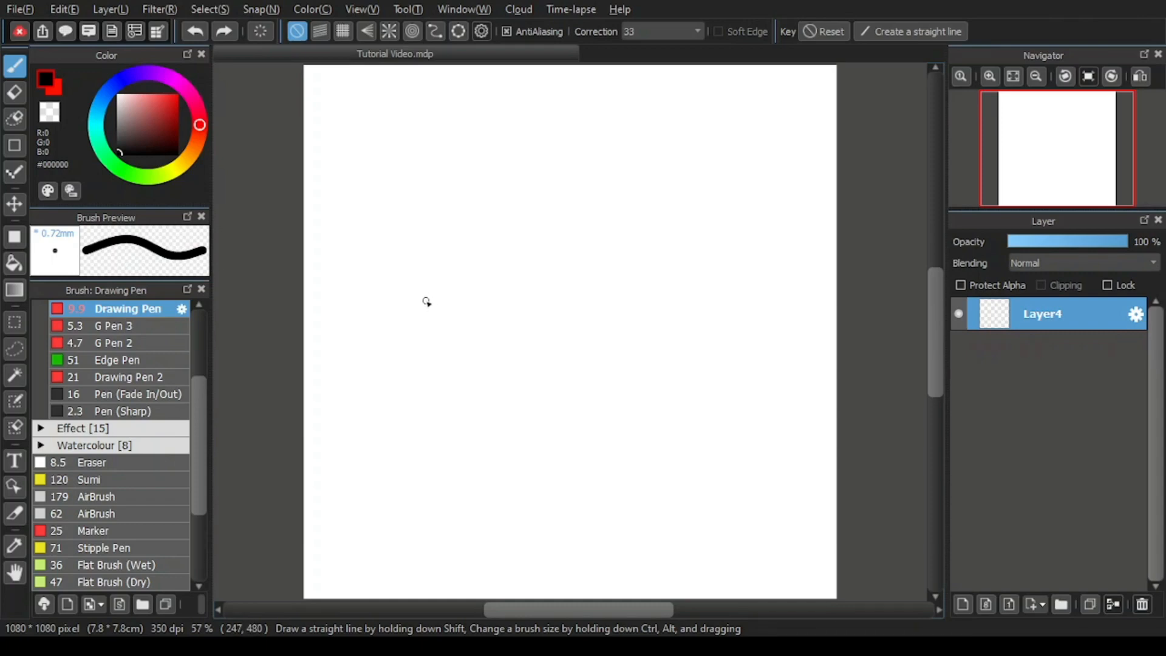
pyautogui.moveTo(429, 292)
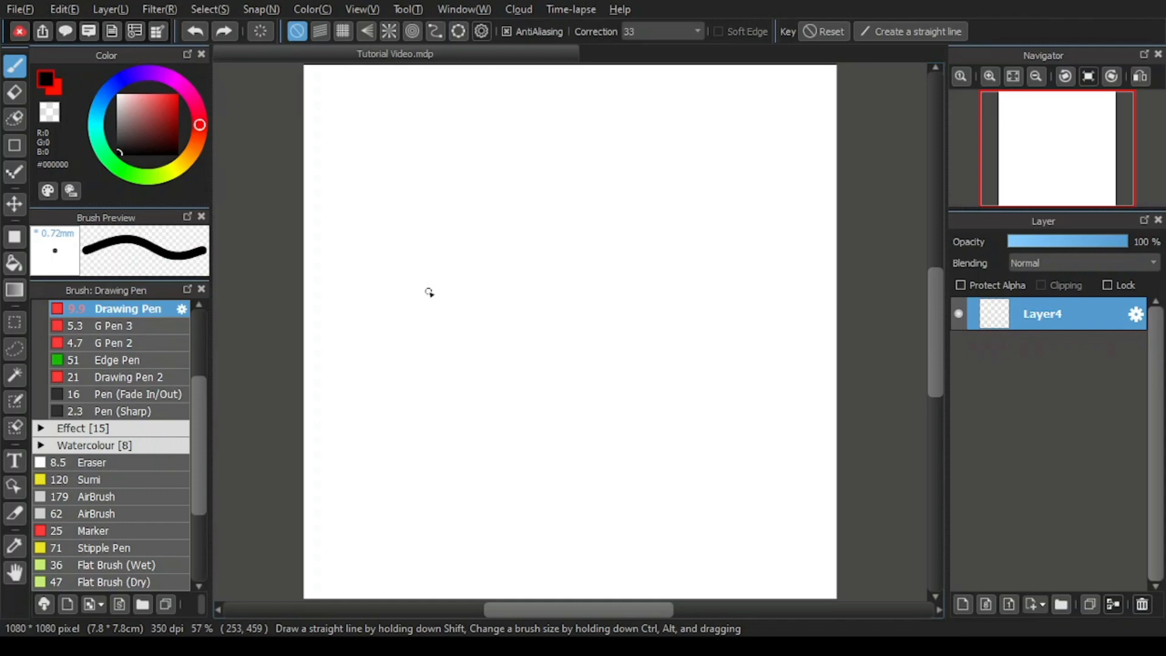
# Step: Enable Radial Snap and place the guide centre at the middle of the canvas
pyautogui.click(343, 31)
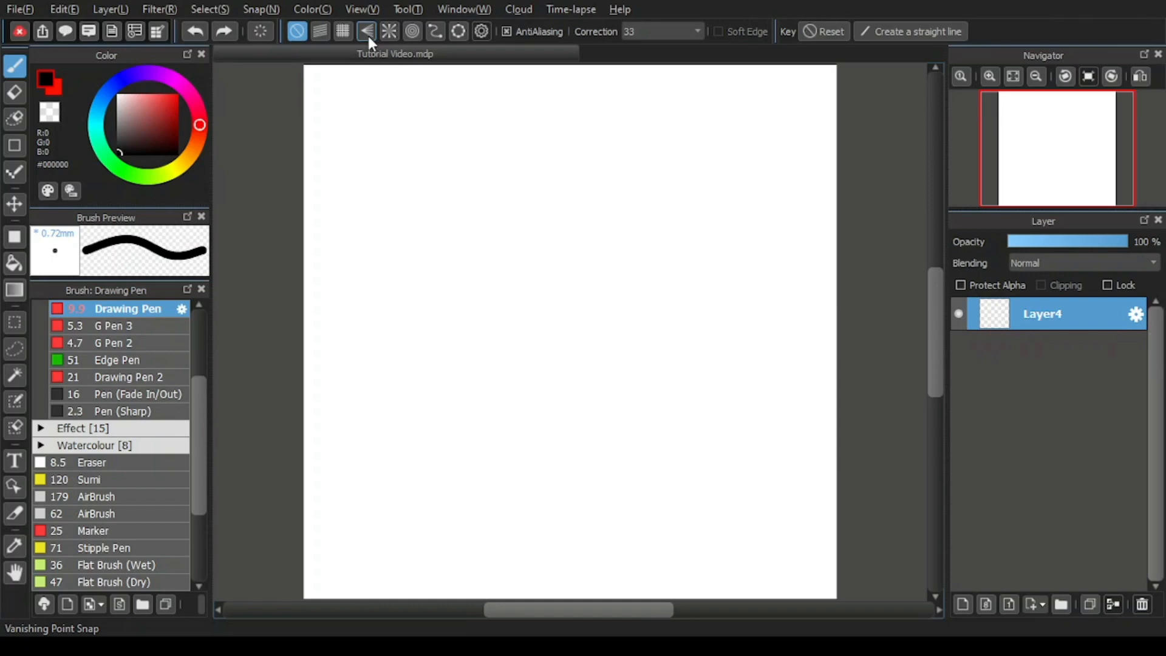
pyautogui.click(412, 31)
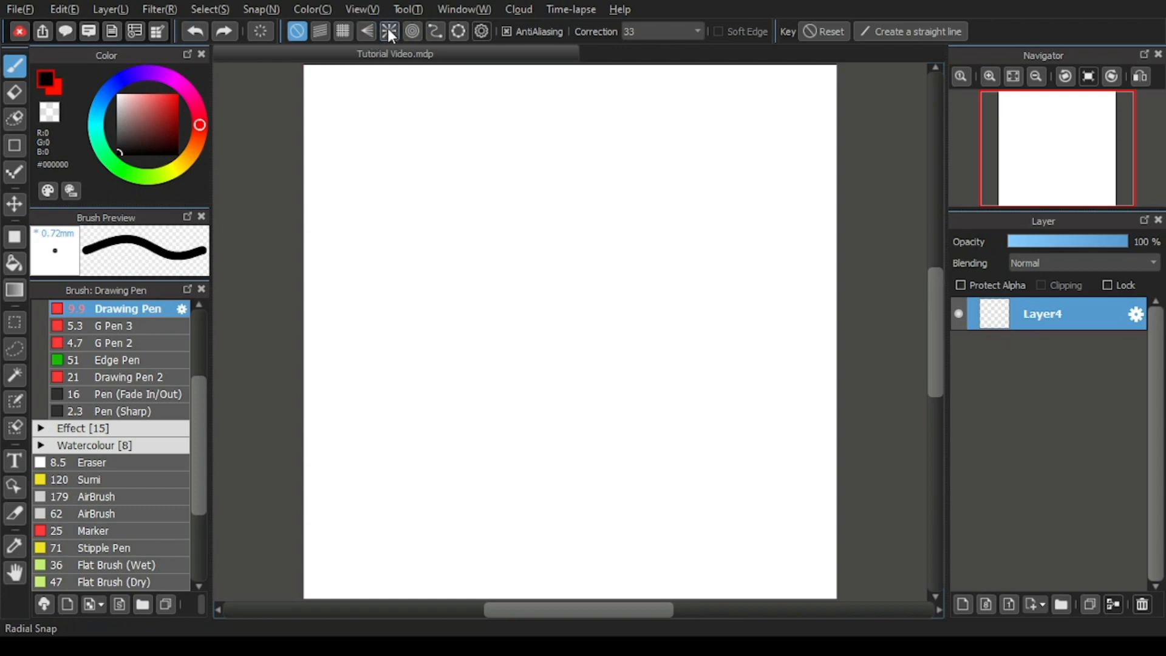
pyautogui.moveTo(395, 35)
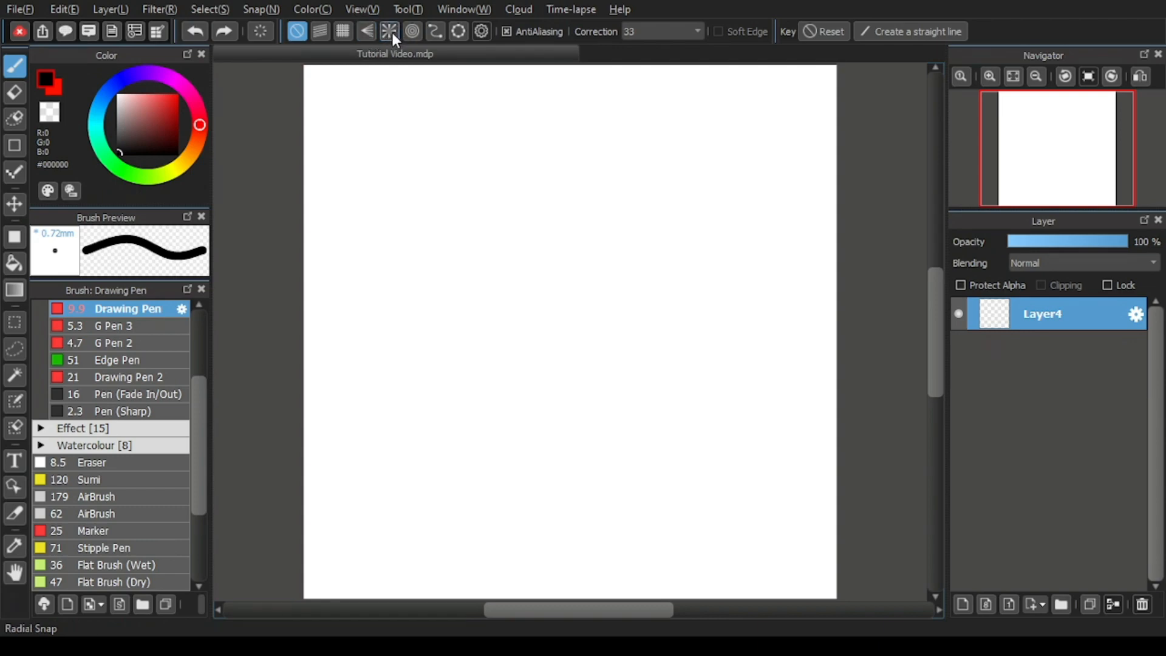
pyautogui.click(389, 32)
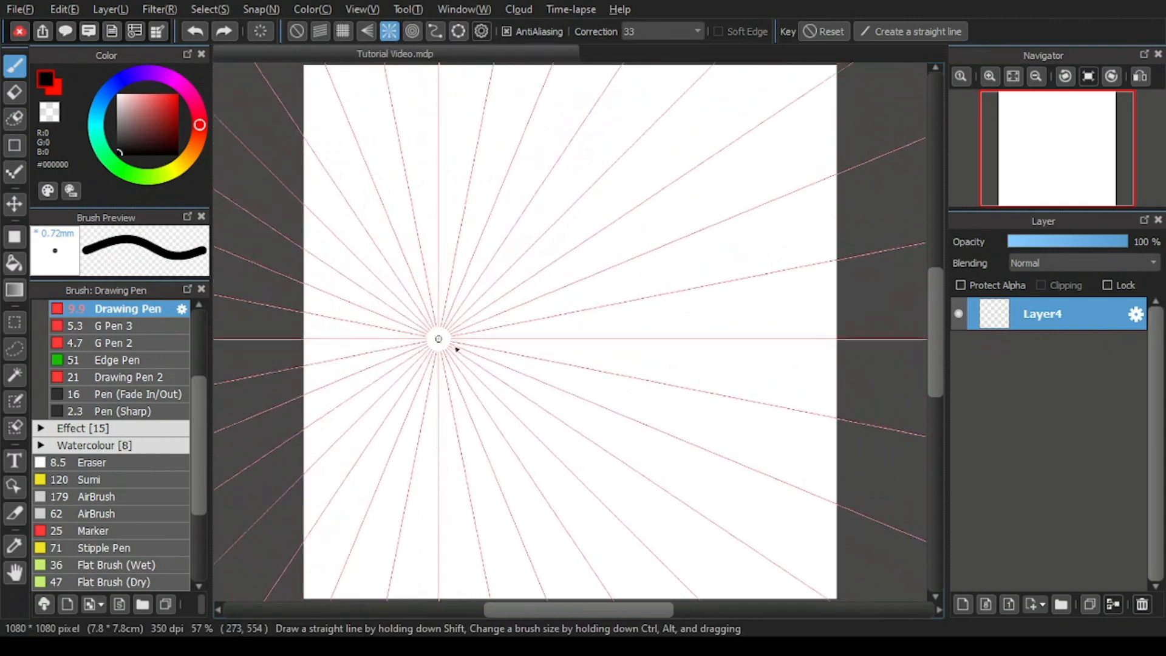
pyautogui.moveTo(439, 339); pyautogui.dragTo(517, 317)
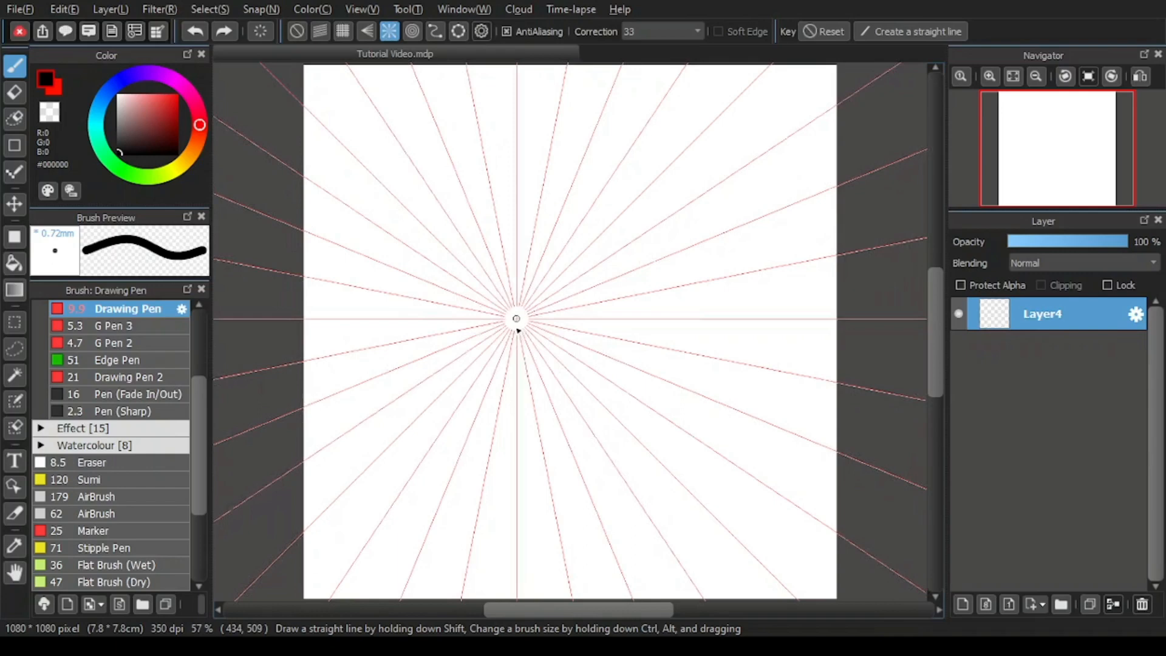
pyautogui.moveTo(516, 318); pyautogui.dragTo(529, 323)
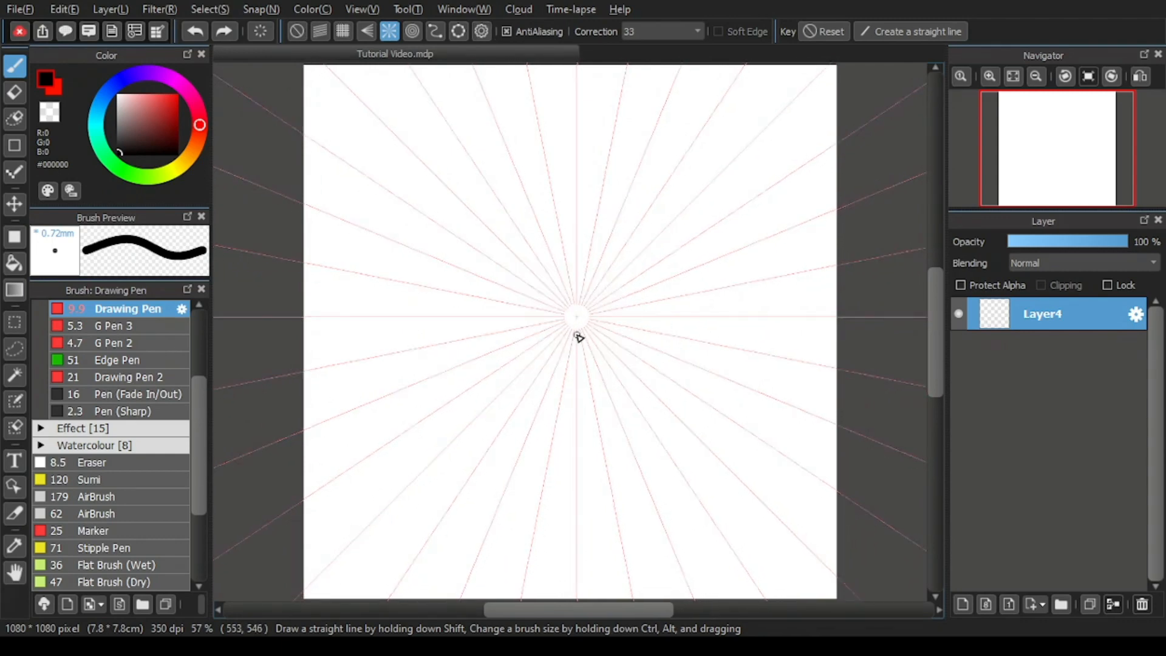
pyautogui.moveTo(483, 344)
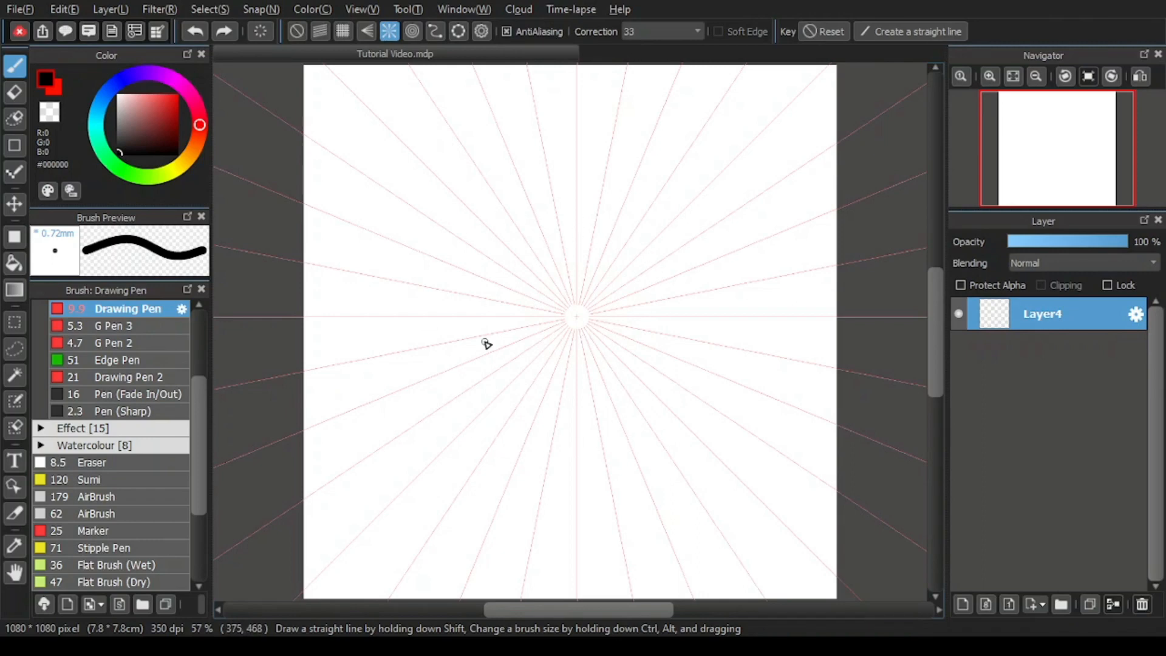
pyautogui.moveTo(660, 221)
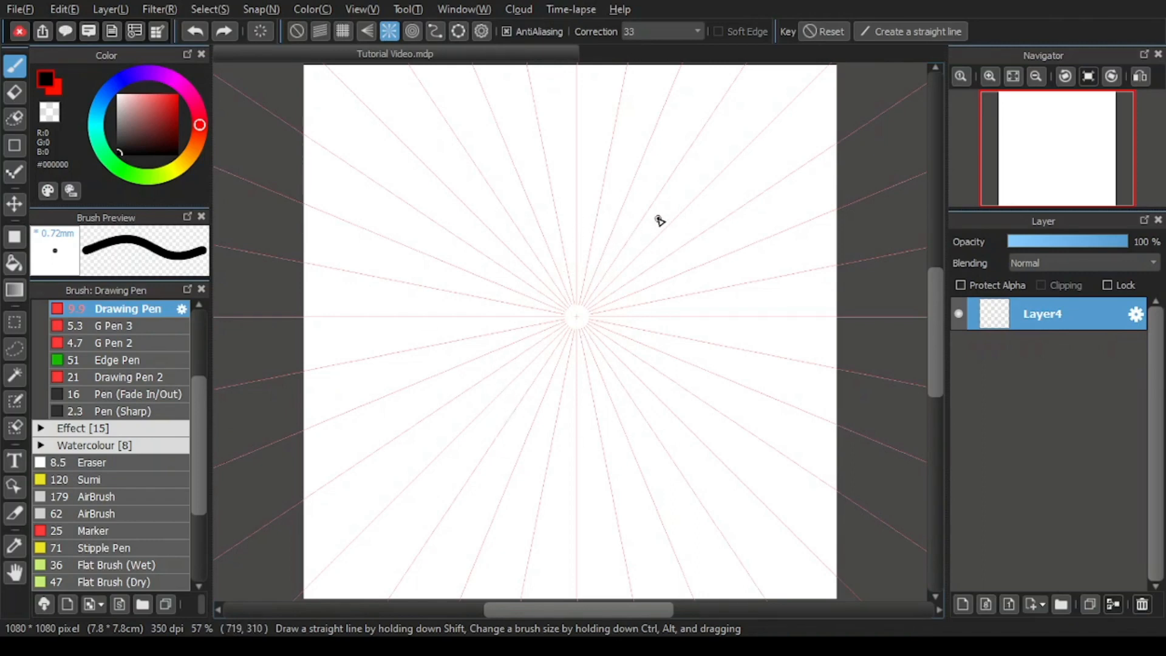
# Step: Draw five black strokes radiating from the centre: upper right, lower left, right, upper left, up
pyautogui.moveTo(588, 302); pyautogui.dragTo(744, 195)
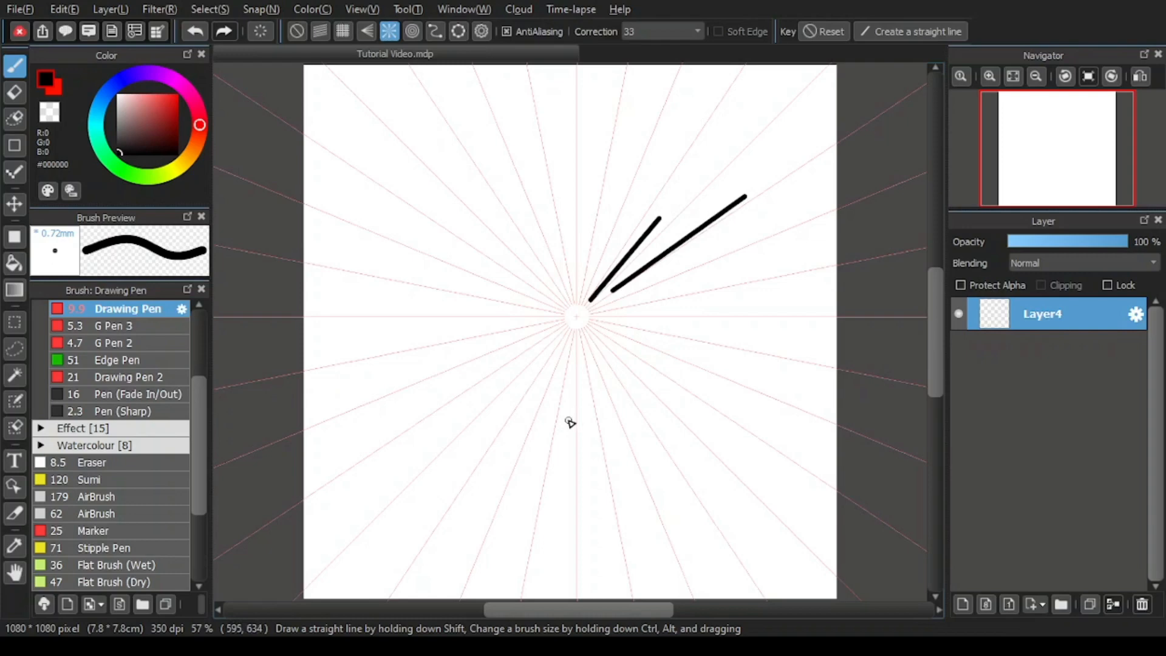
pyautogui.moveTo(562, 330); pyautogui.dragTo(378, 525)
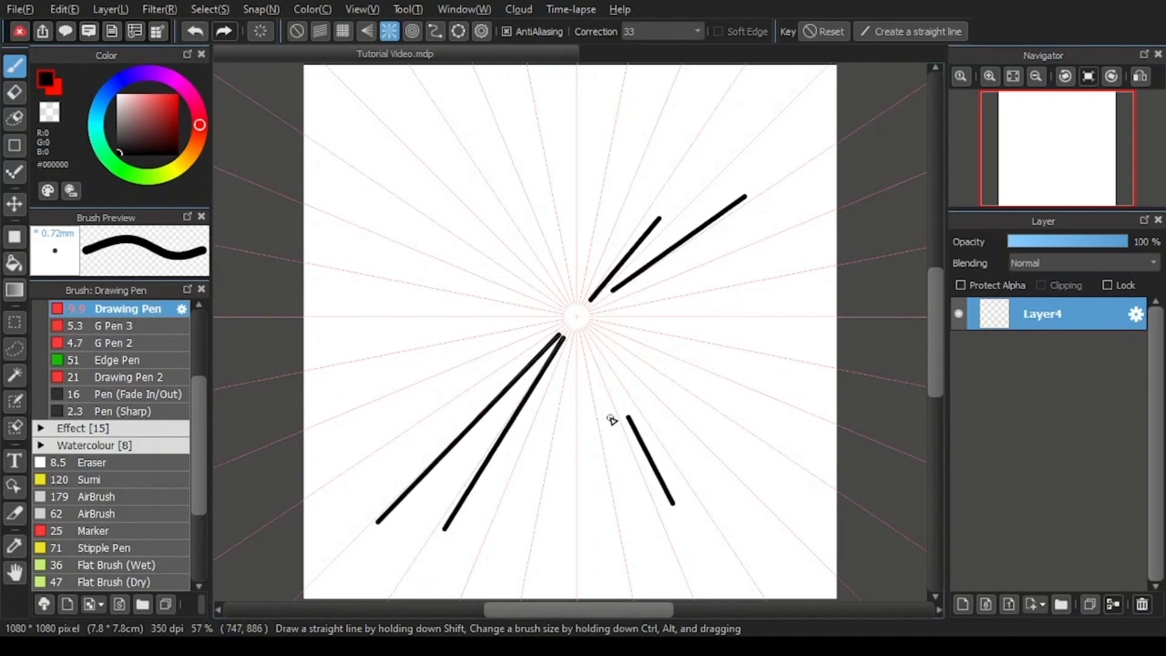
pyautogui.moveTo(584, 323); pyautogui.dragTo(831, 394)
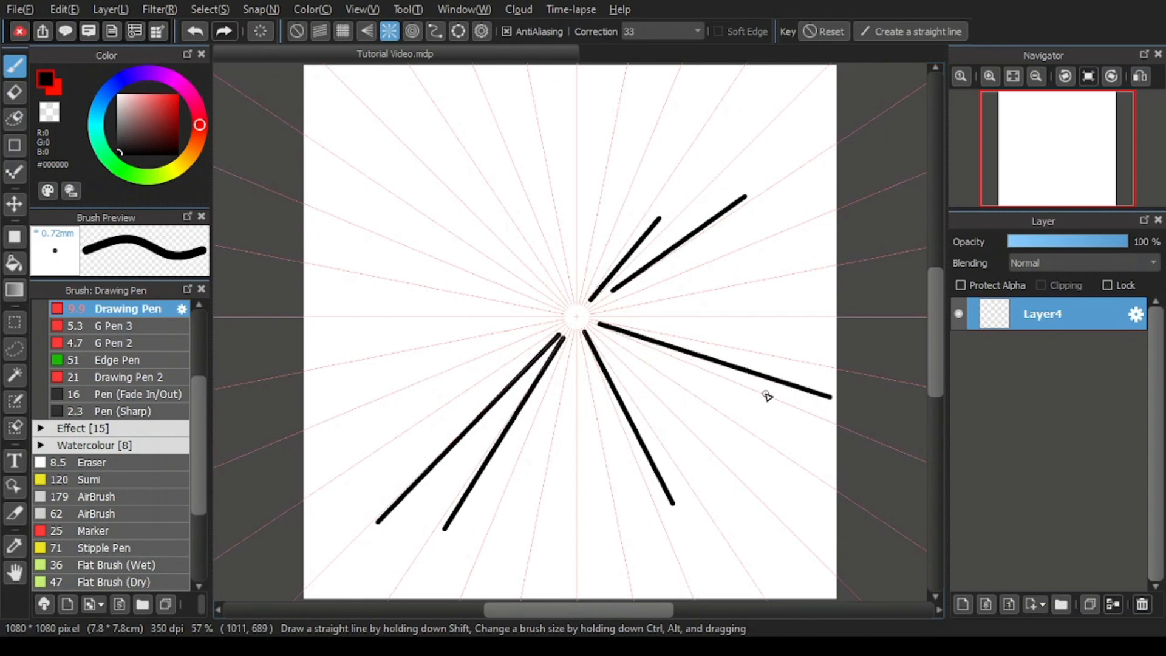
pyautogui.moveTo(569, 319); pyautogui.dragTo(323, 190)
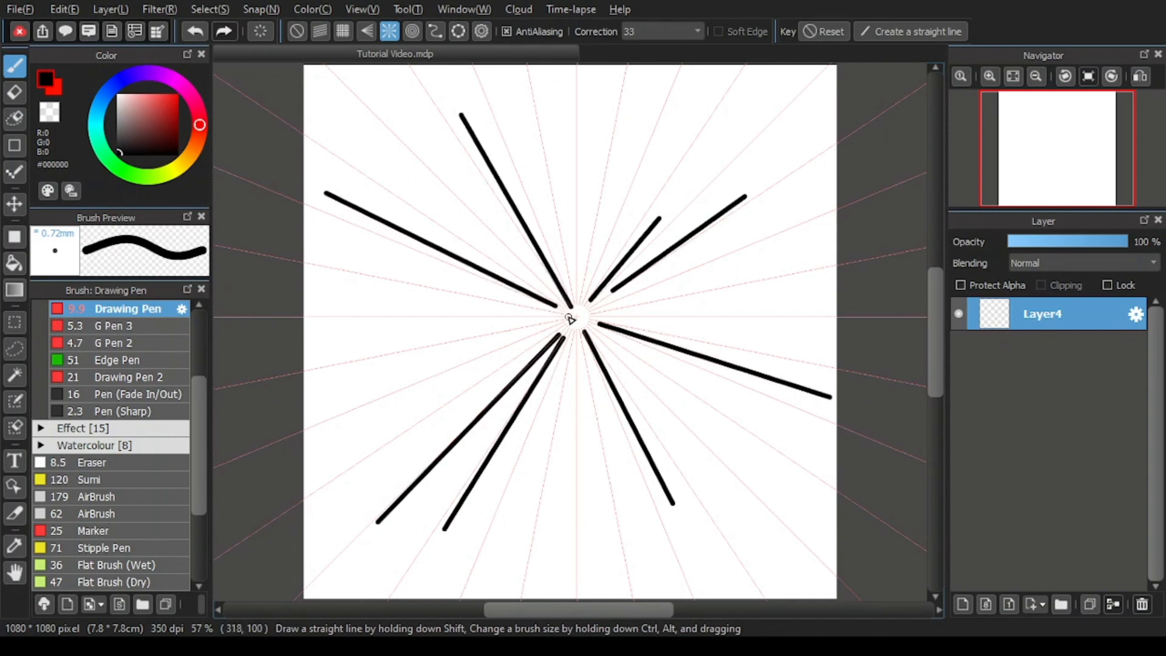
pyautogui.moveTo(572, 308); pyautogui.dragTo(606, 123)
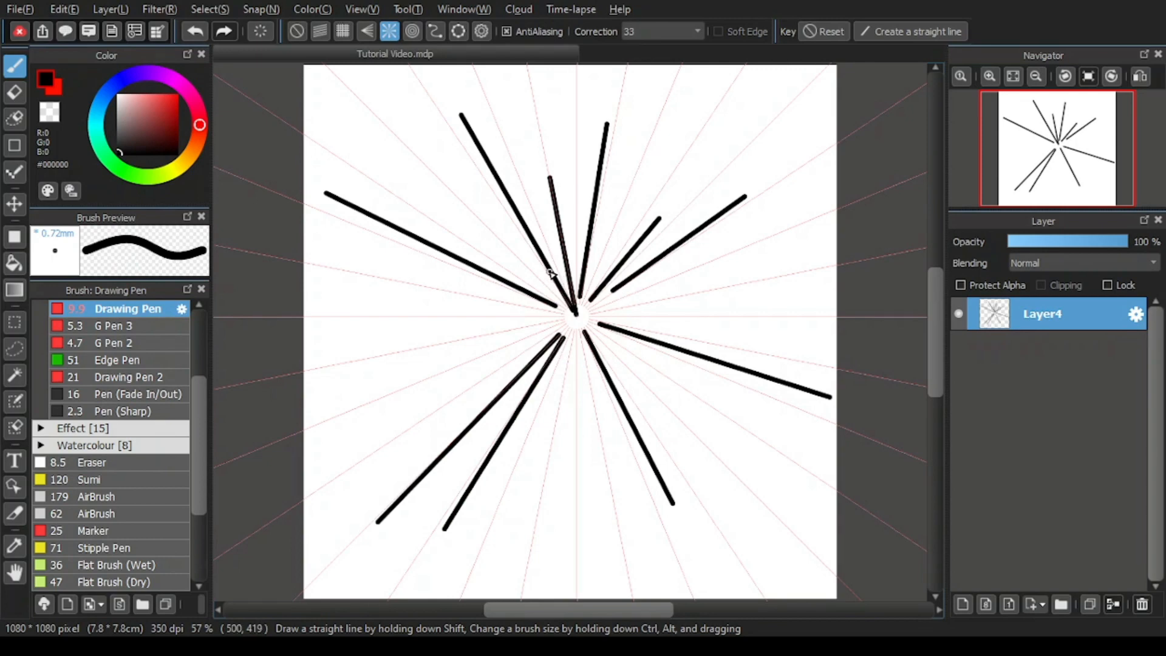
pyautogui.moveTo(568, 320)
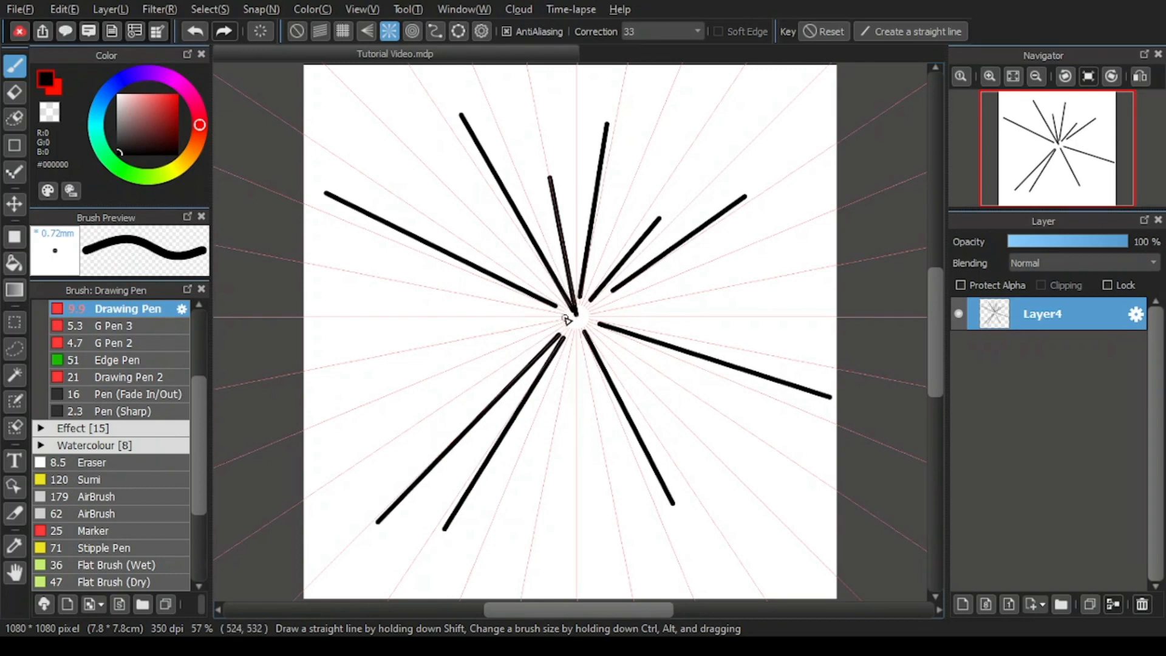
pyautogui.moveTo(480, 141)
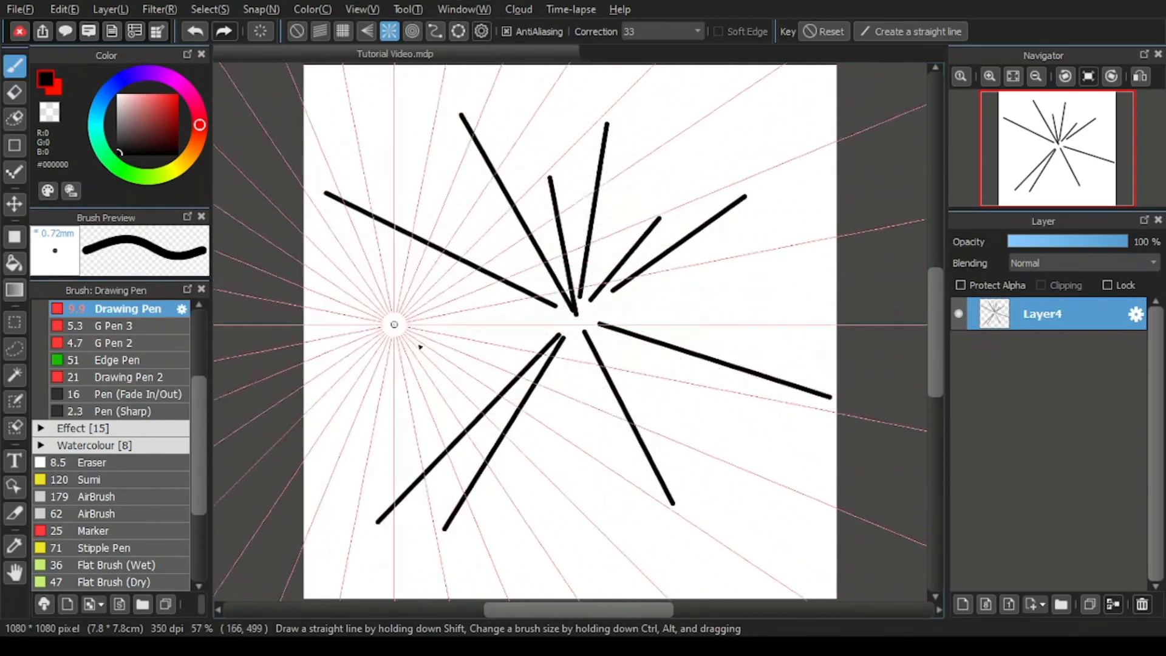
# Step: Move the radial guide centre to the upper left and draw a stroke crossing the earlier lines
pyautogui.moveTo(394, 324); pyautogui.dragTo(431, 269)
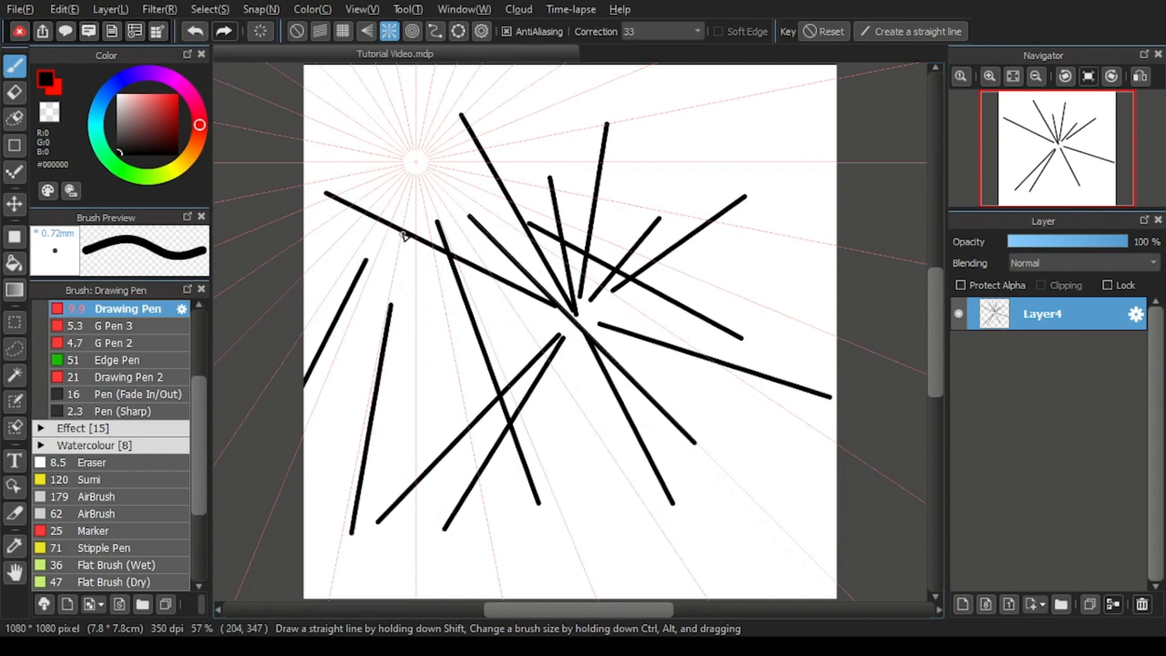
pyautogui.moveTo(417, 160); pyautogui.dragTo(550, 260)
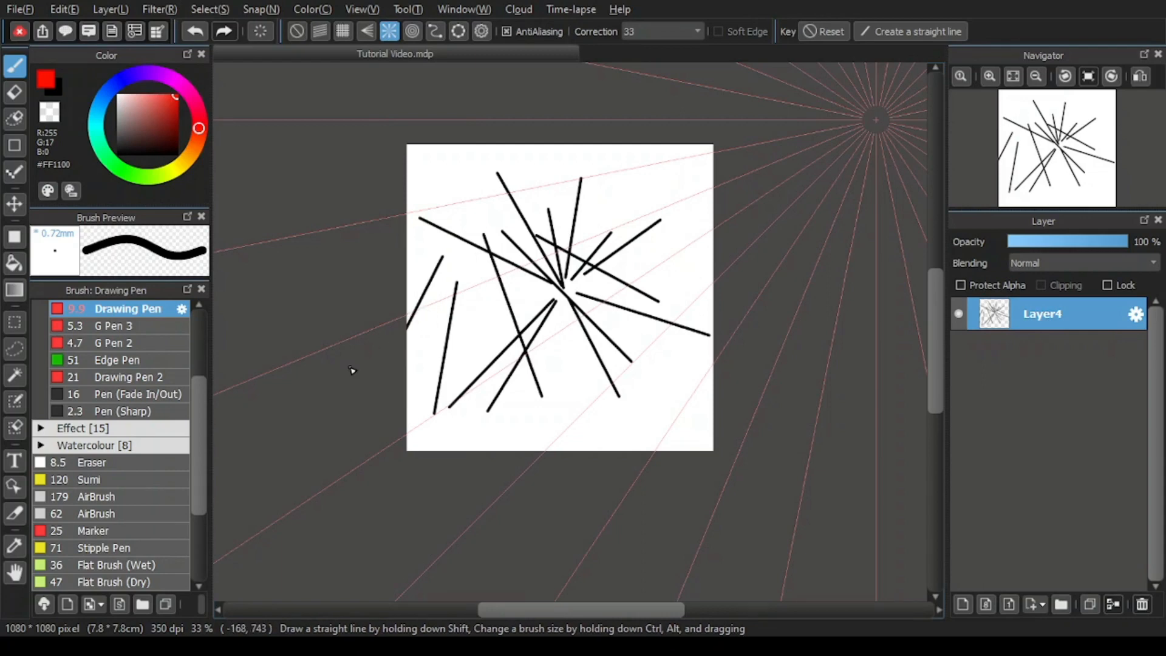
# Step: Draw two more red strokes fanning toward the far-off guide centre
pyautogui.moveTo(409, 356); pyautogui.dragTo(714, 202)
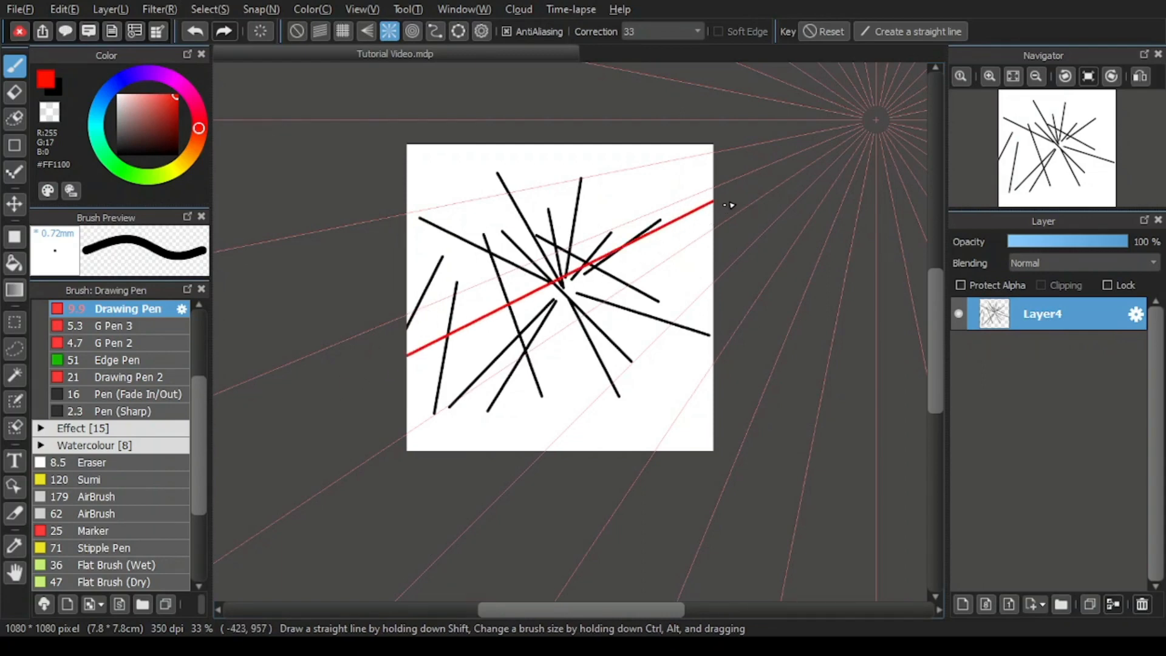
pyautogui.moveTo(703, 208); pyautogui.dragTo(484, 376)
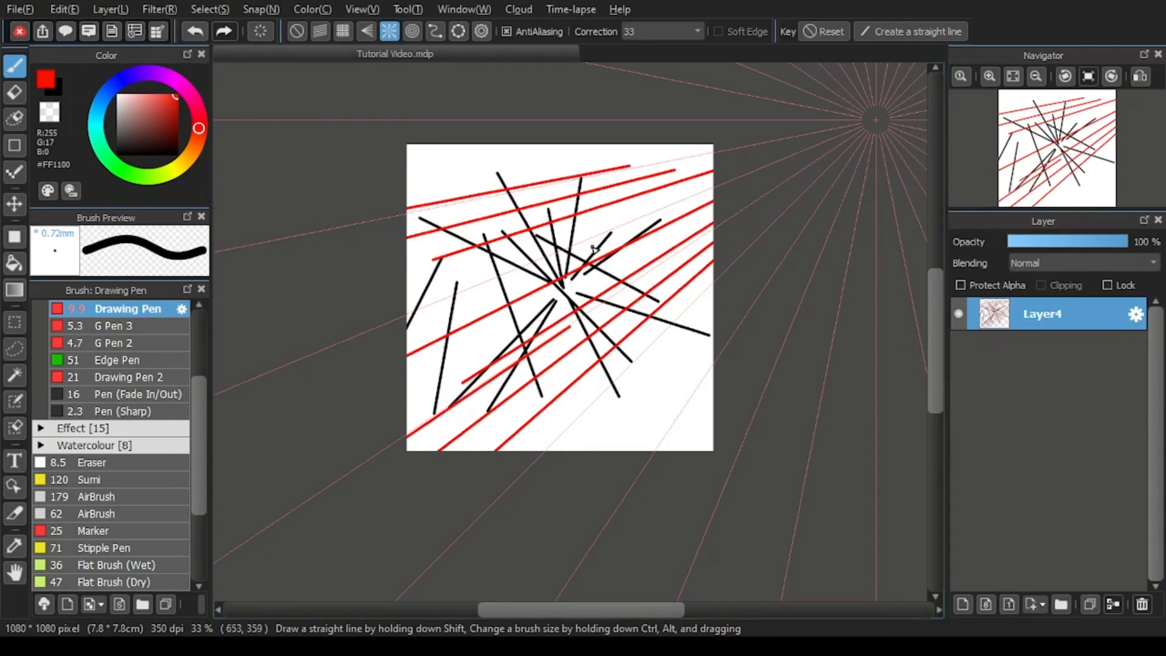
pyautogui.click(506, 31)
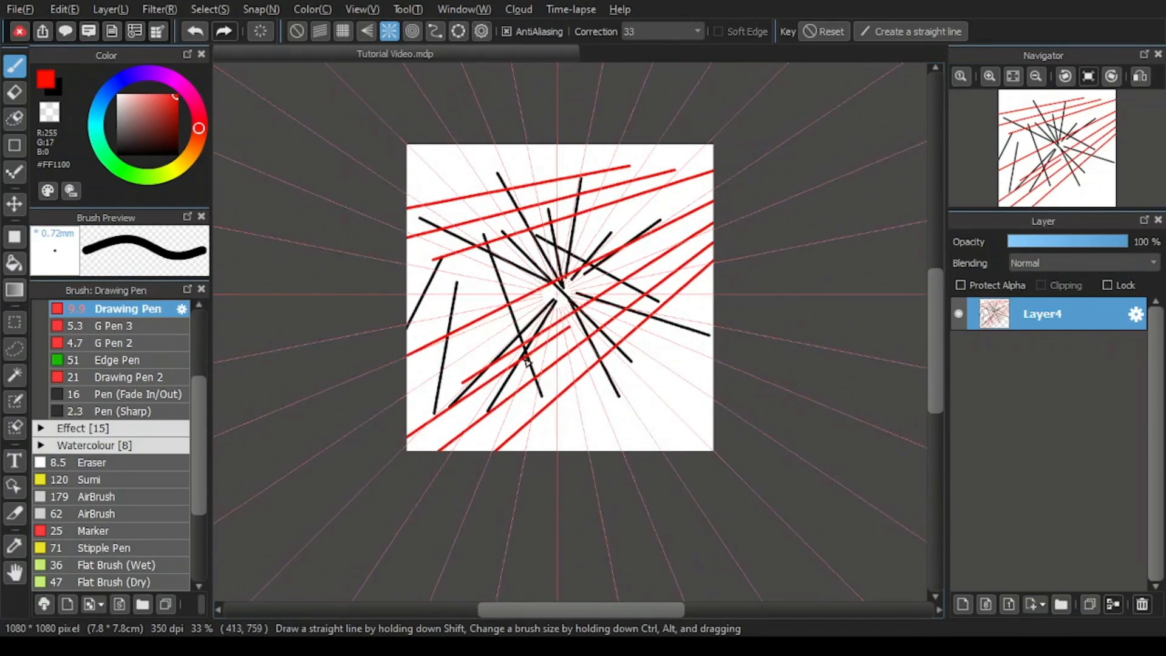
# Step: Fit the whole page into the view so the canvas shows larger
pyautogui.click(1013, 76)
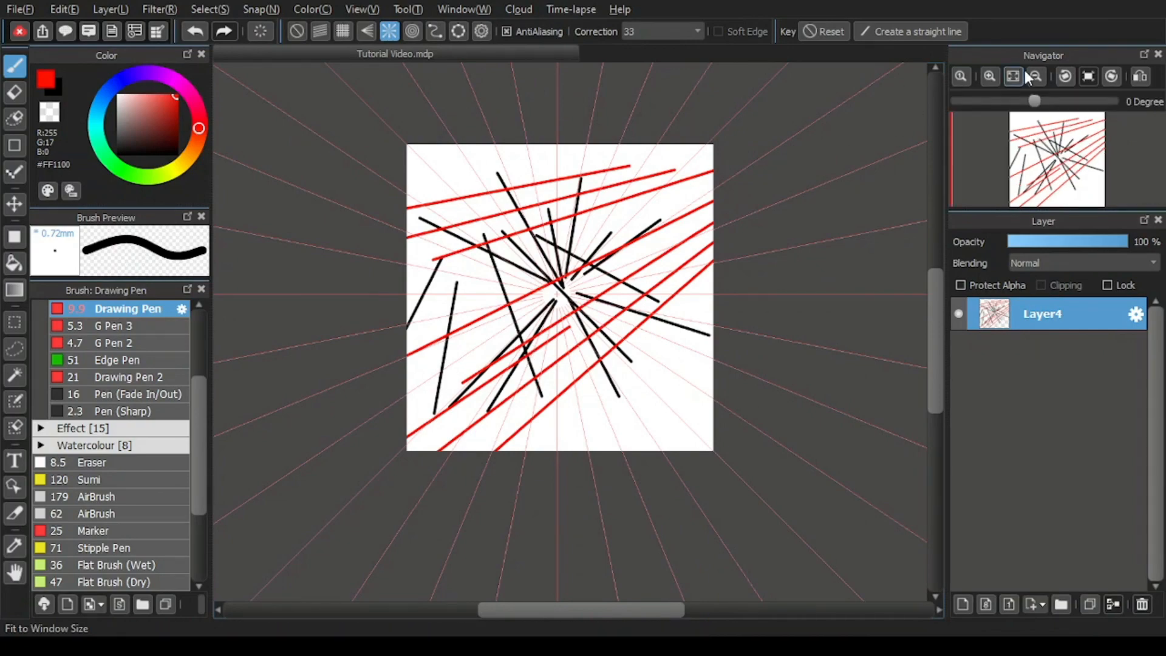
pyautogui.click(989, 75)
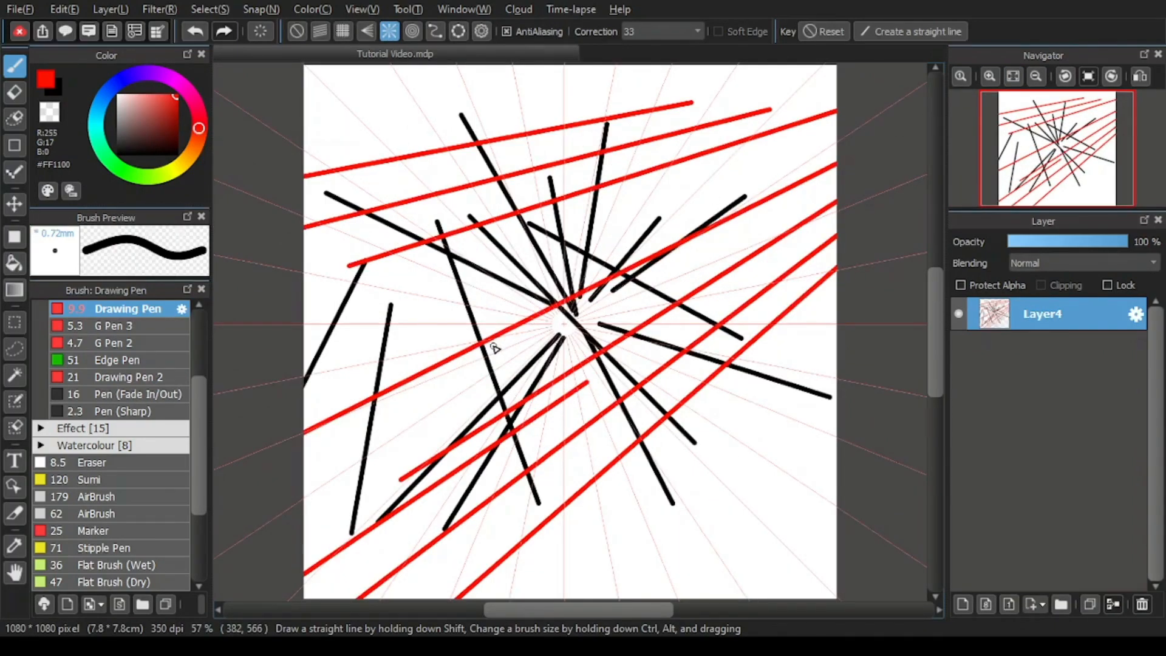
pyautogui.moveTo(382, 220)
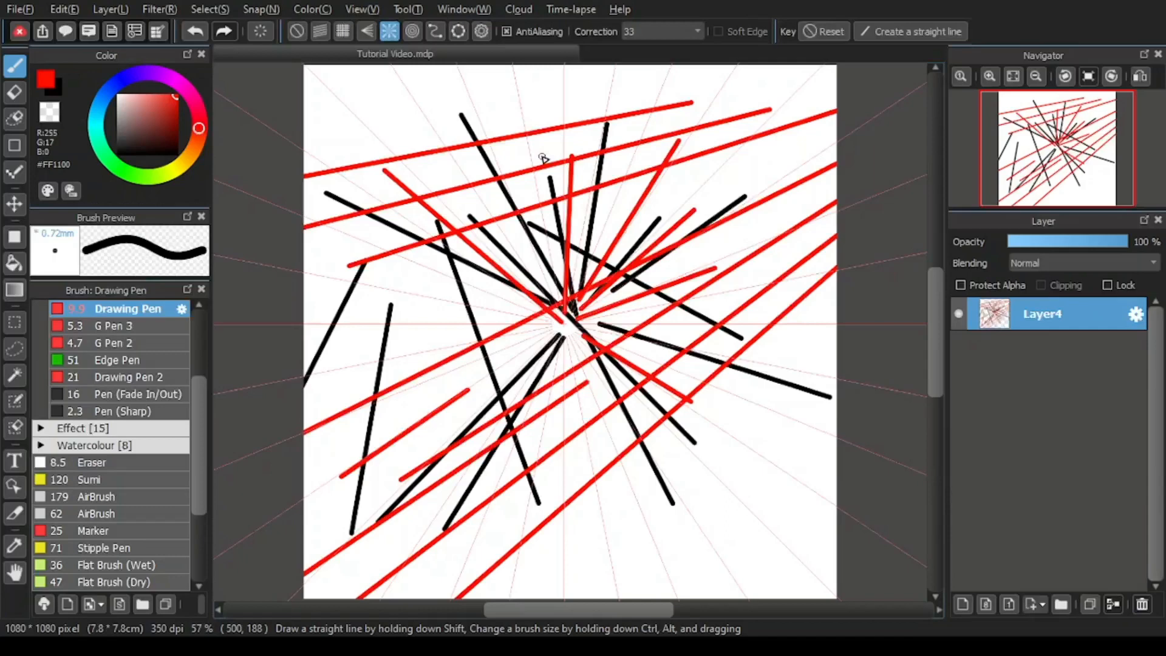
pyautogui.click(15, 119)
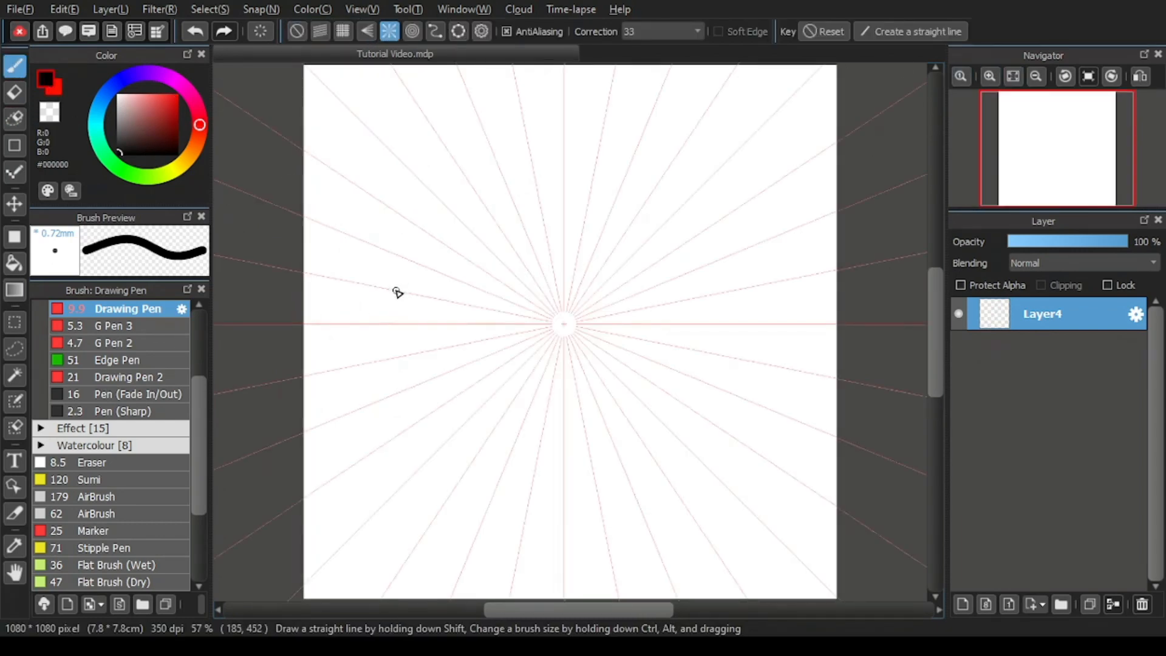
pyautogui.moveTo(387, 167)
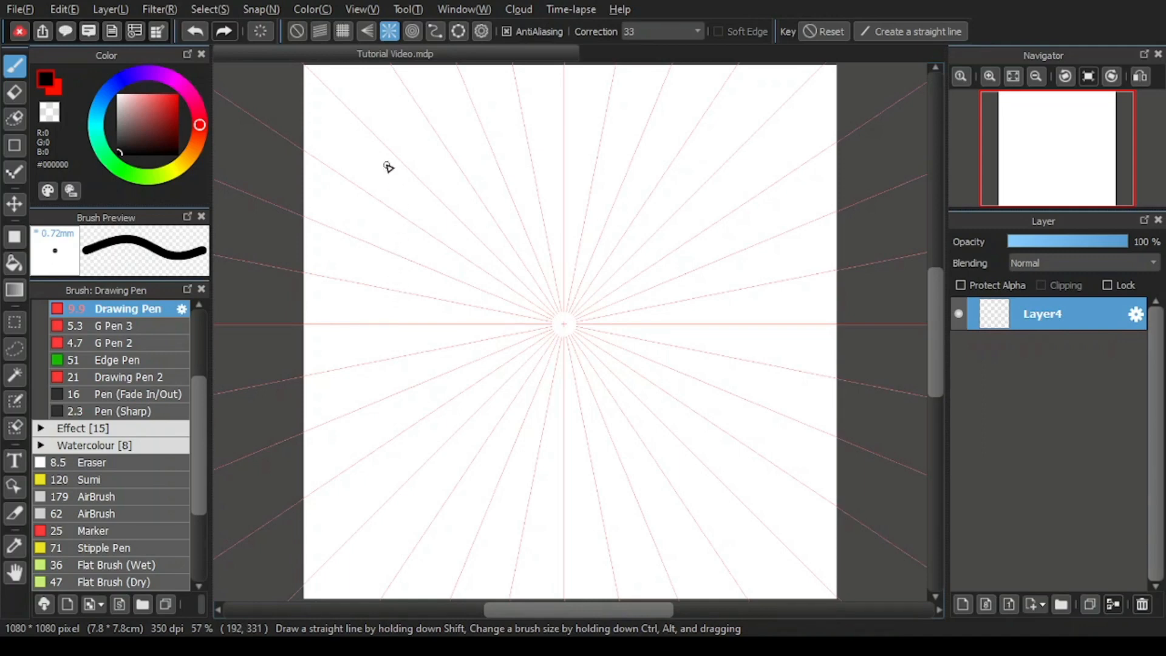
# Step: Switch the snap guides to concentric circles centred on the blank canvas
pyautogui.click(412, 32)
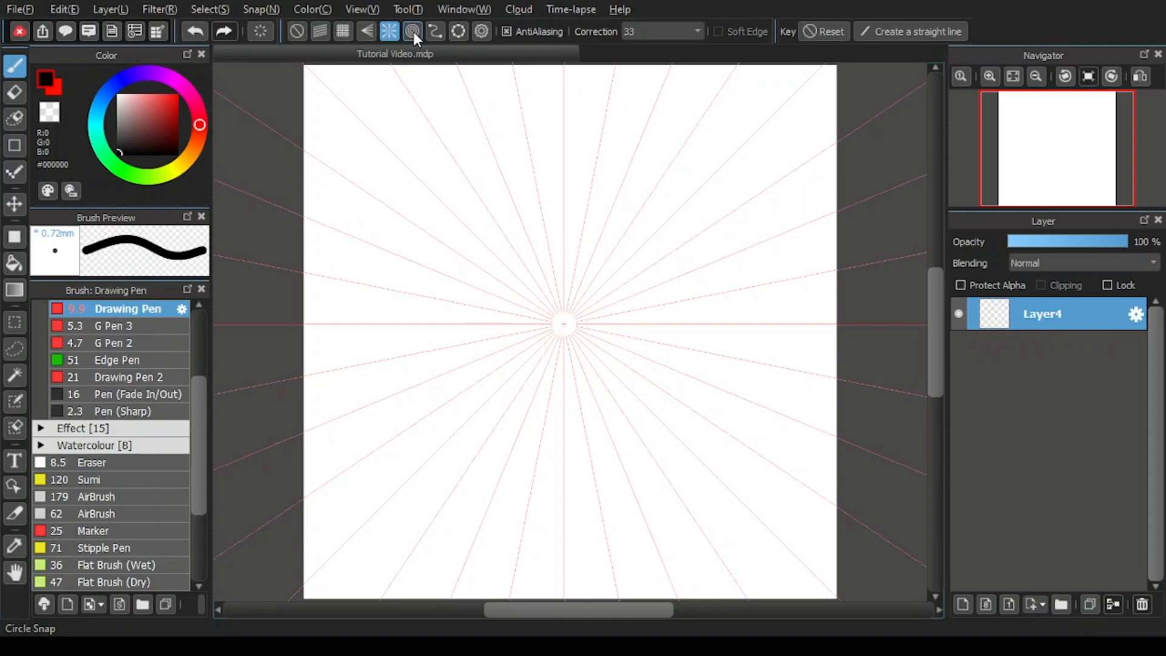
pyautogui.click(413, 32)
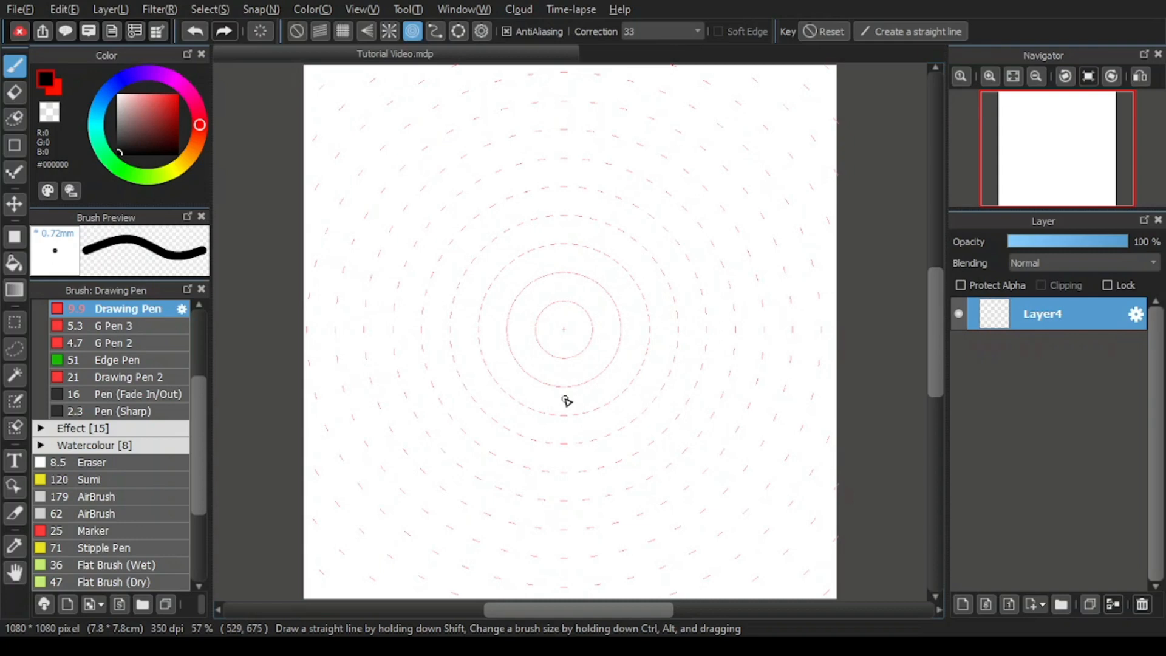
pyautogui.moveTo(533, 294)
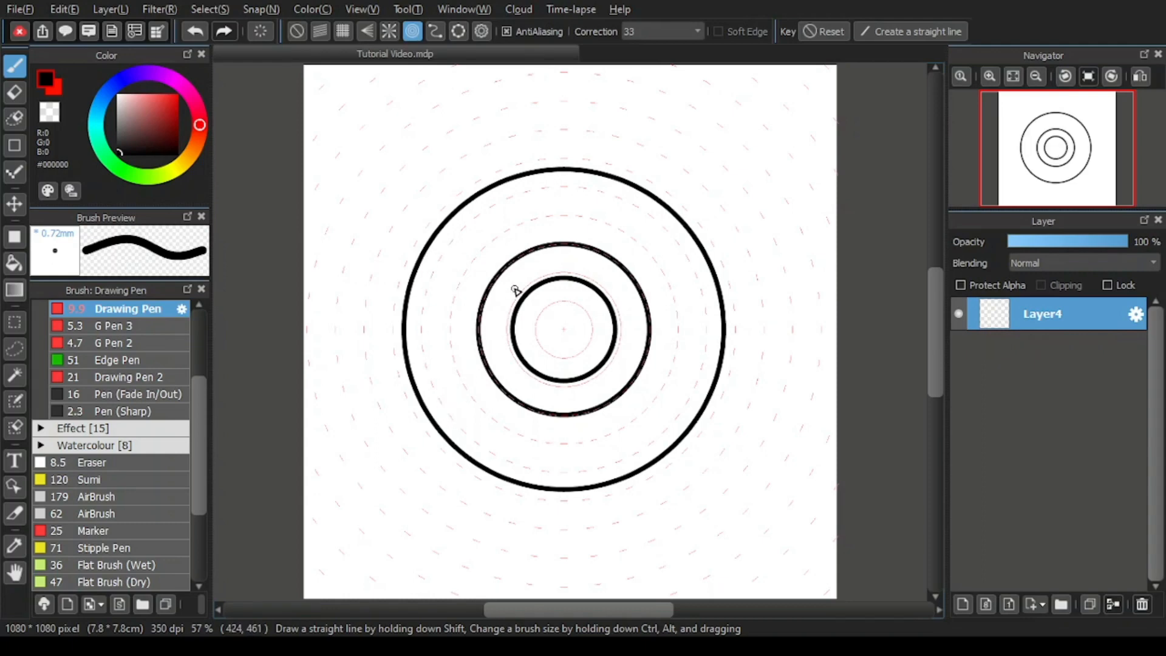
# Step: Turn snap off and hand-draw two wobbly red rings between the black circles
pyautogui.click(297, 32)
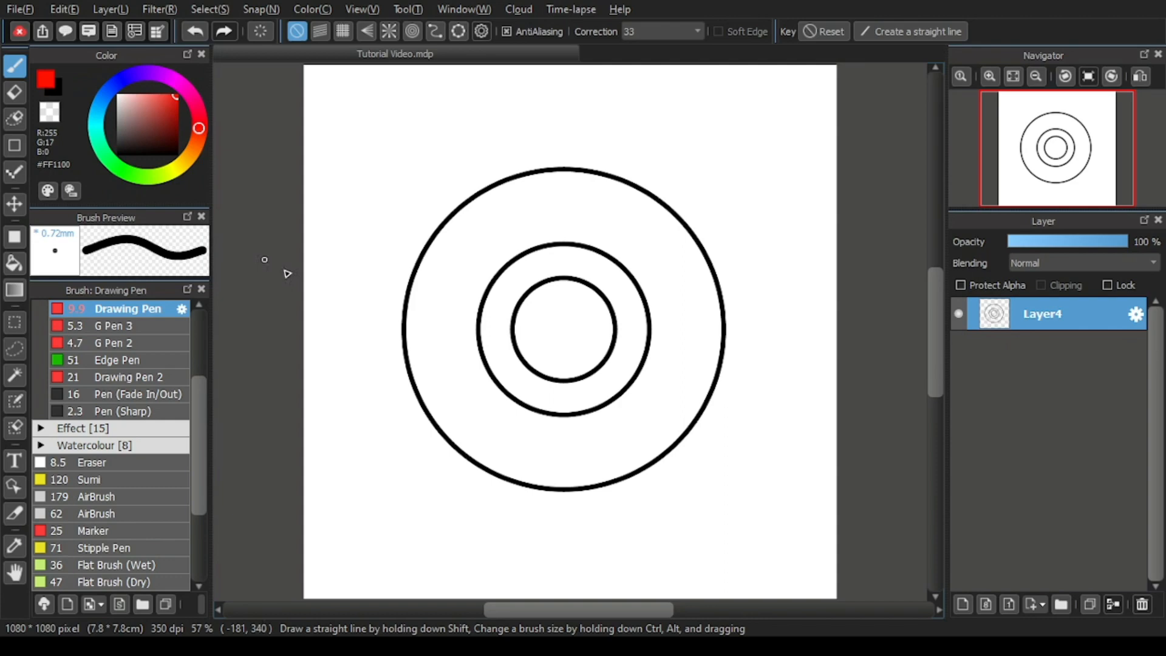
pyautogui.moveTo(483, 251)
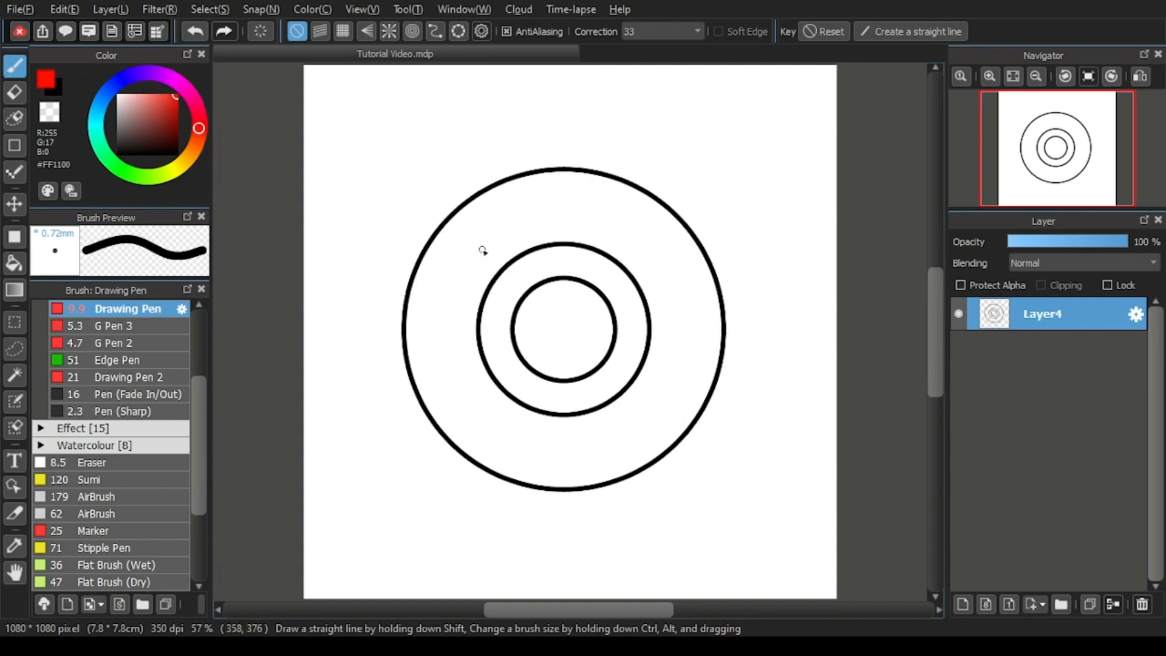
pyautogui.moveTo(585, 221); pyautogui.dragTo(484, 252)
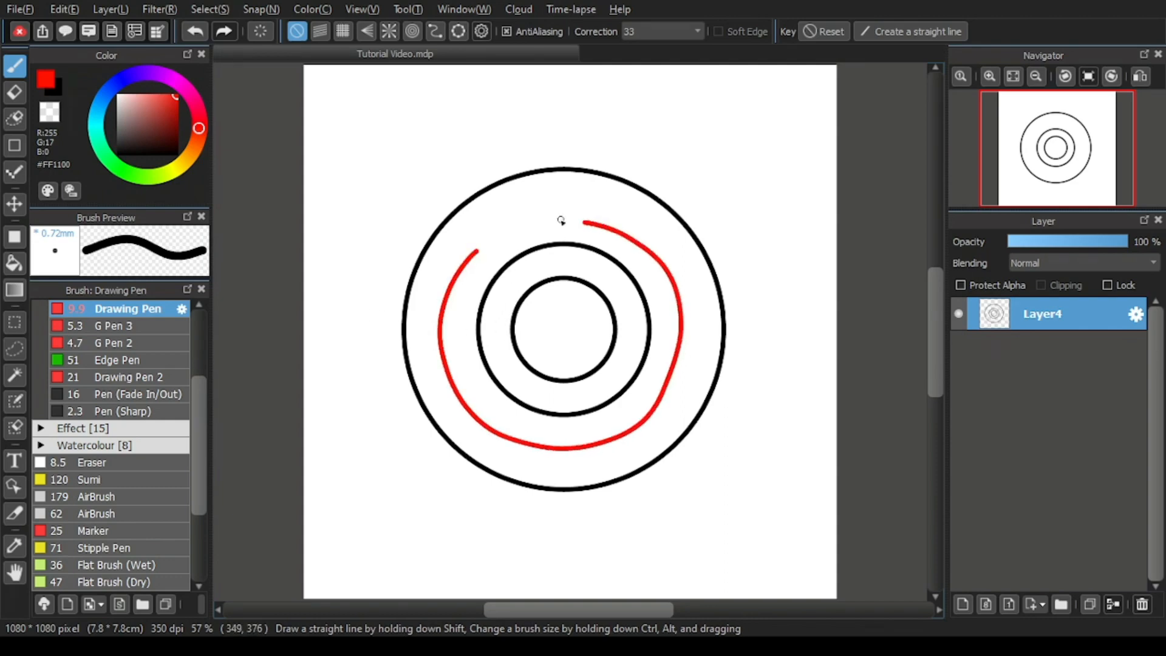
pyautogui.moveTo(472, 257); pyautogui.dragTo(576, 221)
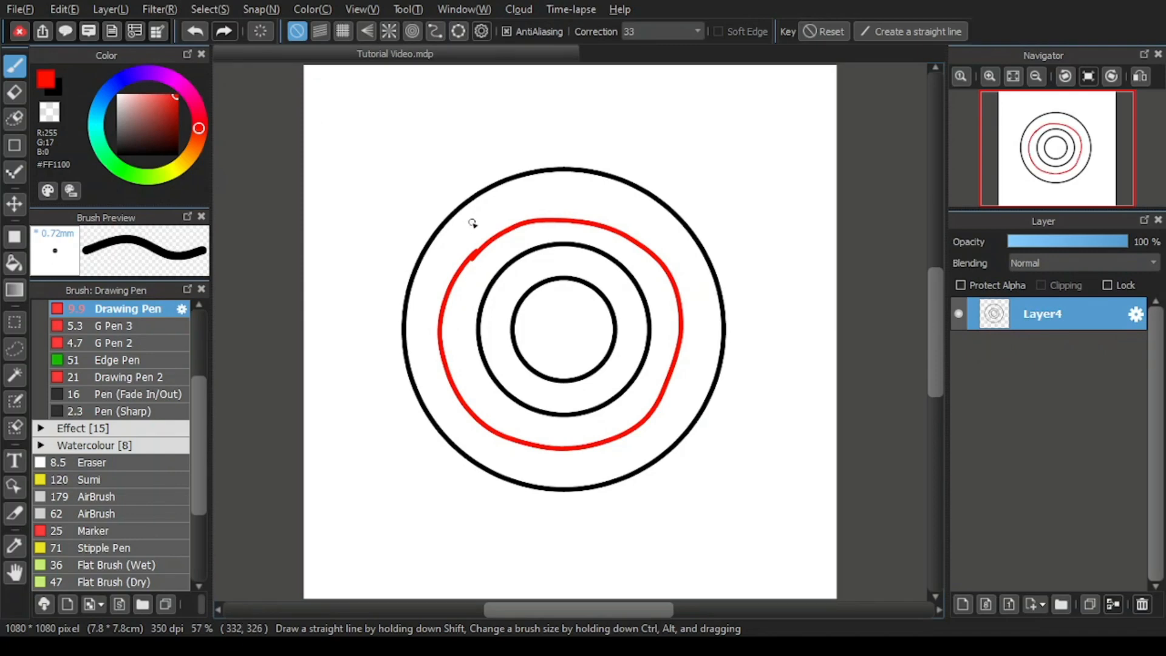
pyautogui.moveTo(472, 224); pyautogui.dragTo(674, 424)
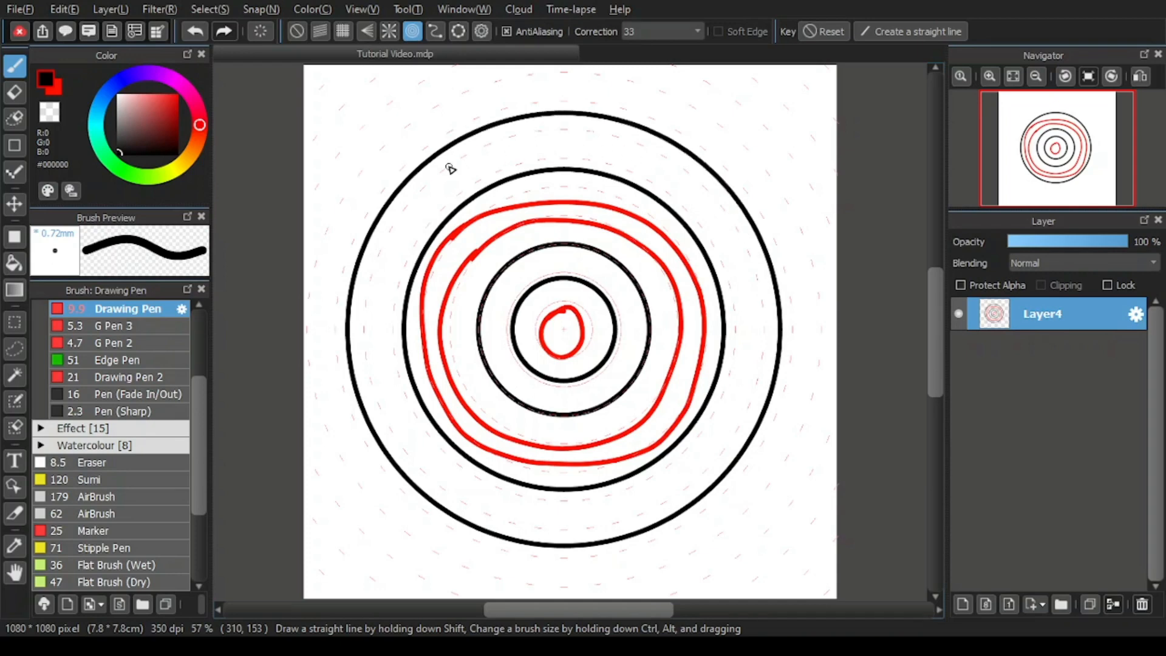
pyautogui.moveTo(517, 165)
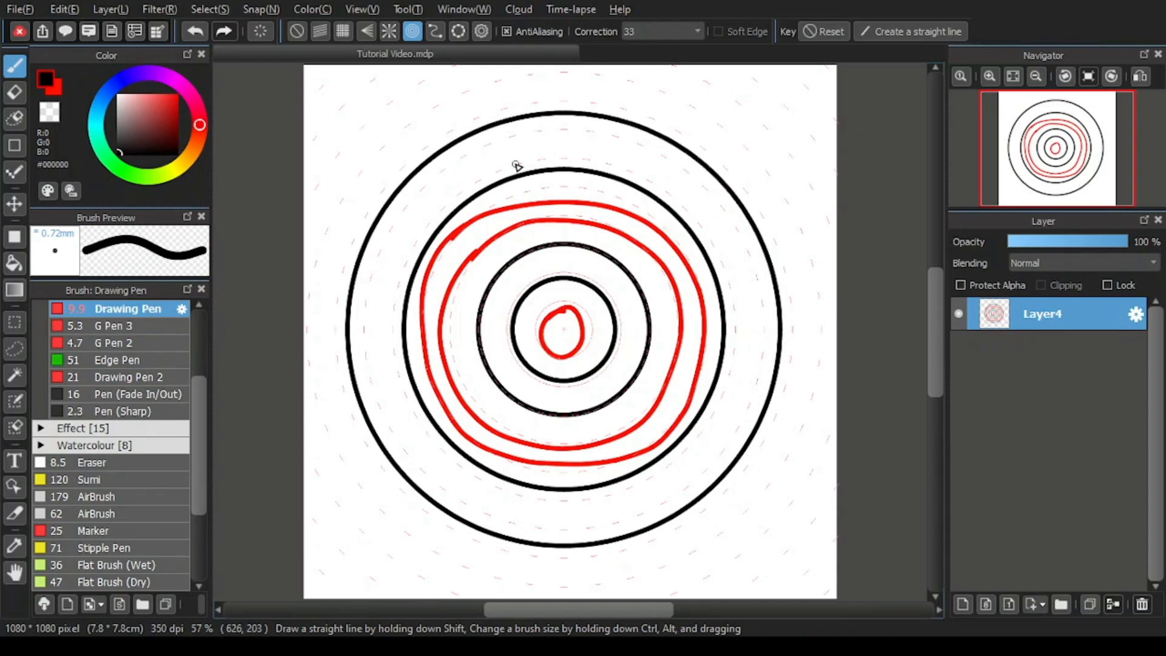
pyautogui.moveTo(398, 416)
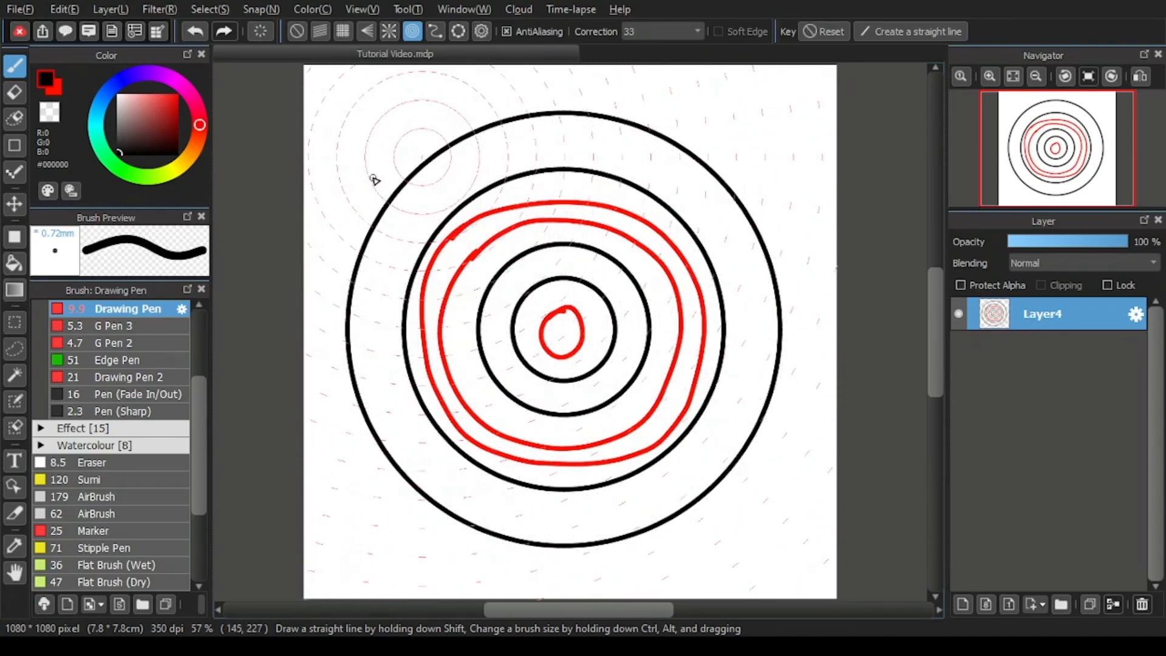
# Step: Draw a small circle in the upper left corner and a diagonal line across the page
pyautogui.moveTo(386, 111); pyautogui.dragTo(446, 231)
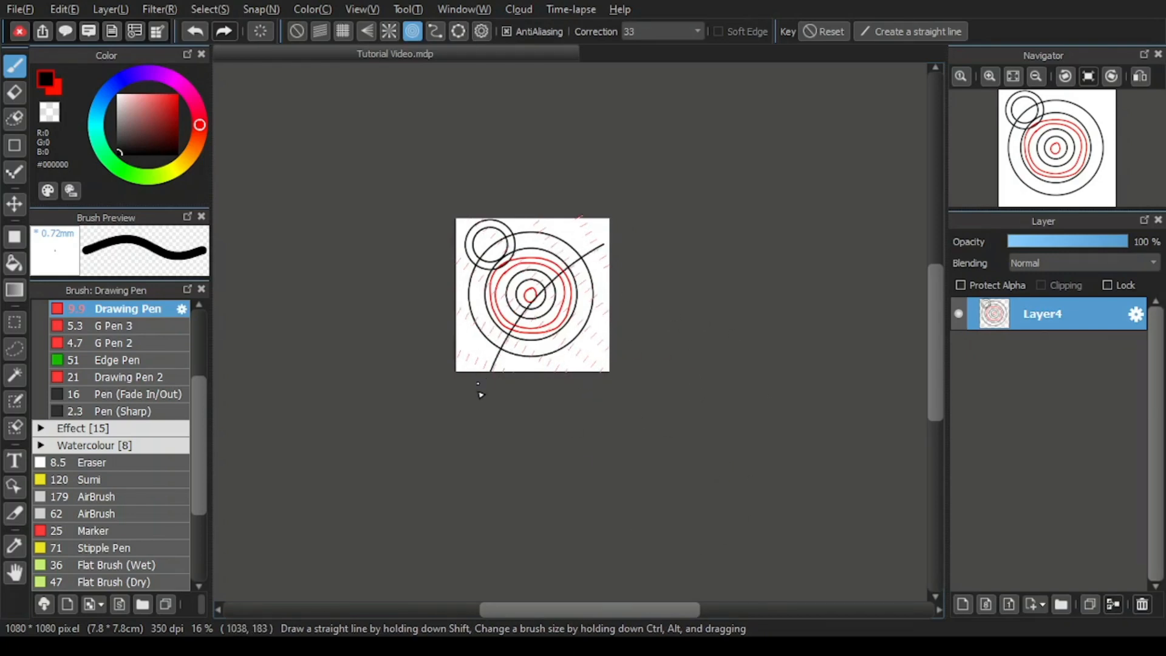
pyautogui.moveTo(482, 392); pyautogui.dragTo(606, 237)
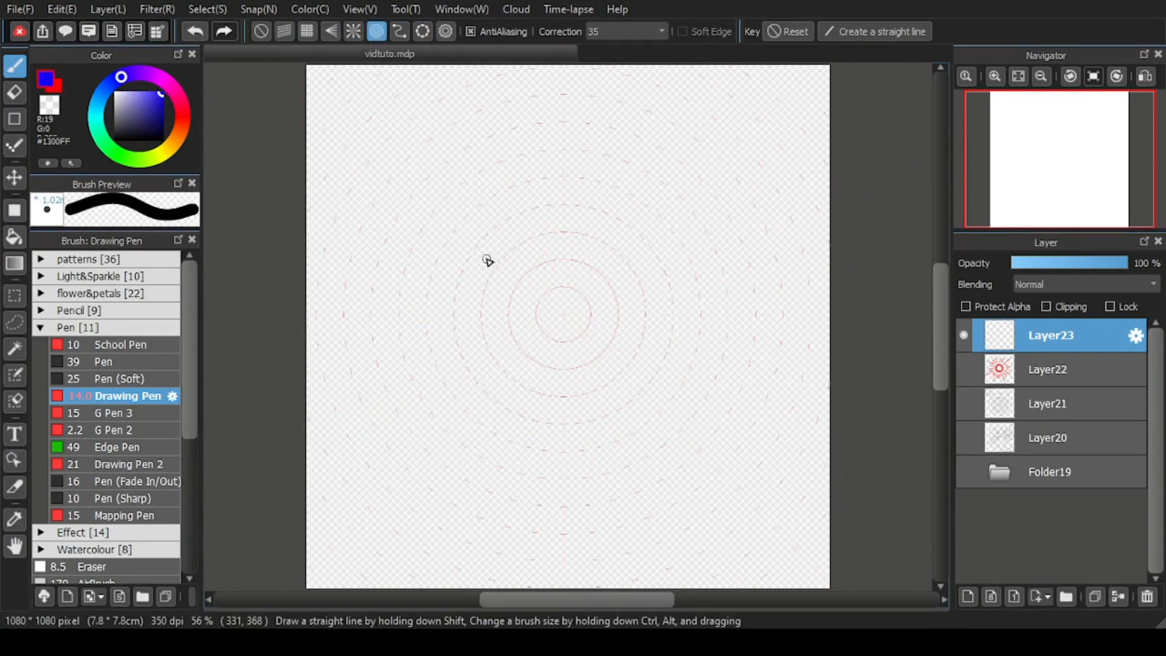
# Step: Draw the large blue clock circle and write hour numbers inside its rim
pyautogui.moveTo(488, 260); pyautogui.dragTo(688, 482)
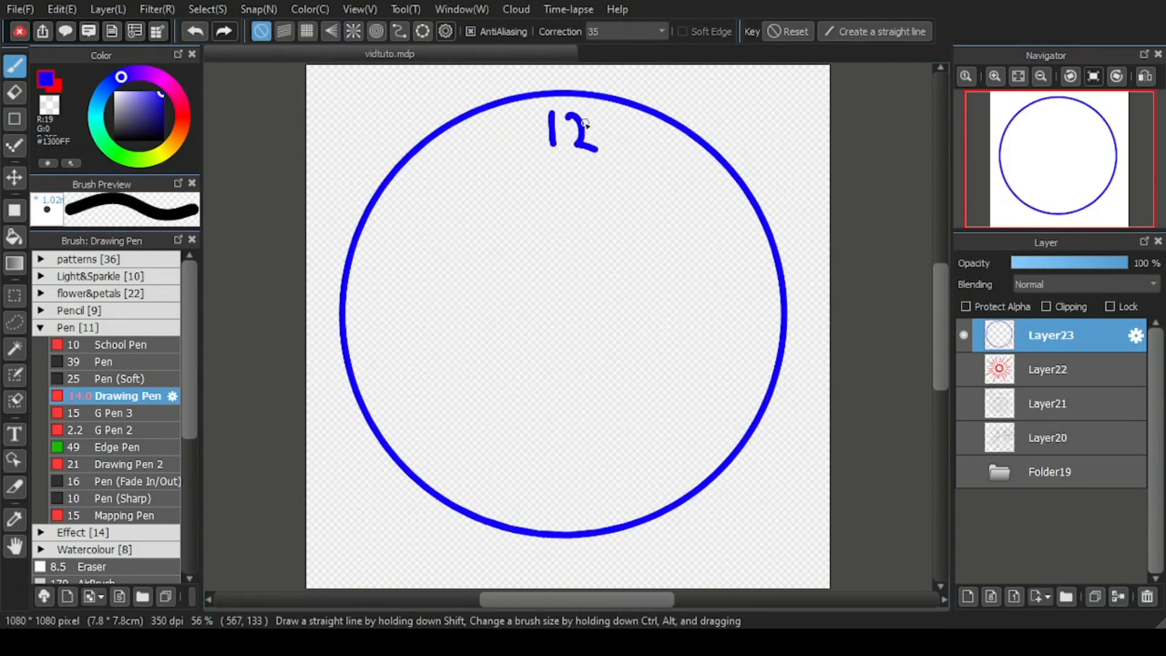
pyautogui.moveTo(755, 290); pyautogui.dragTo(770, 335)
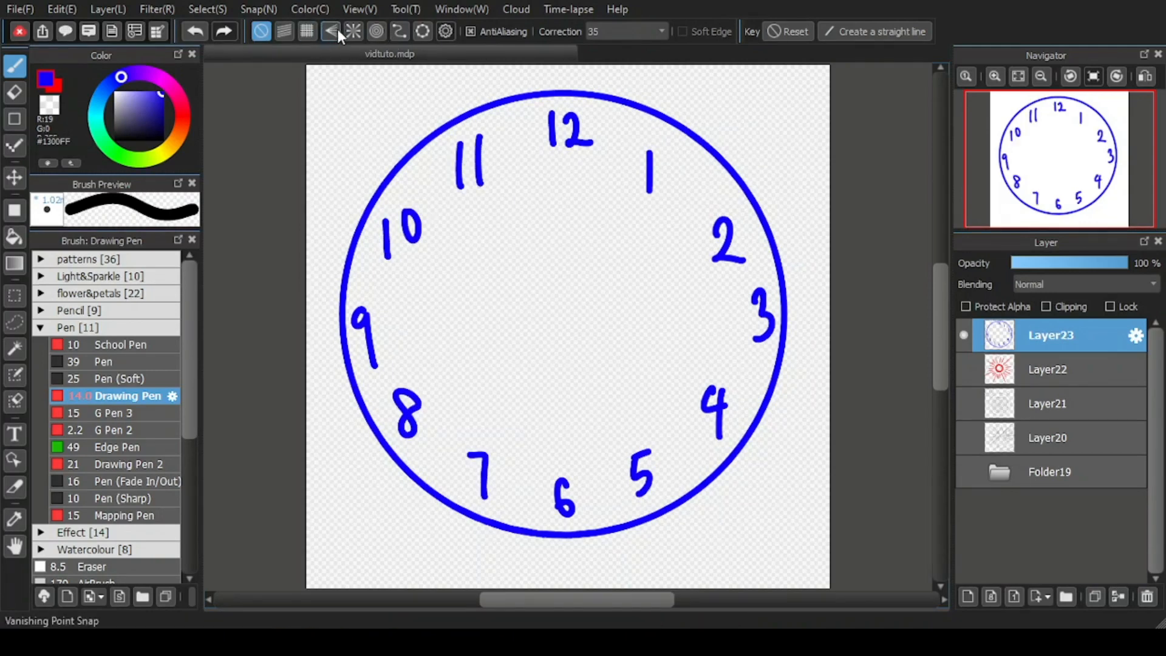
# Step: With Radial Snap from the clock centre, draw the hand pointing toward 3
pyautogui.click(353, 32)
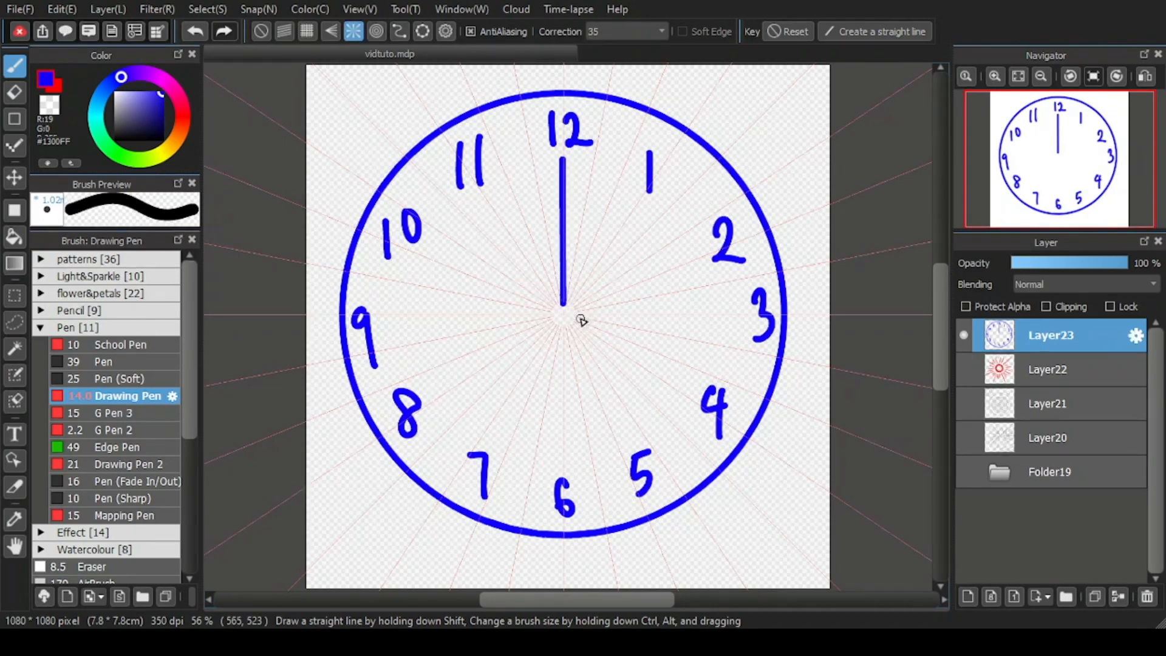
pyautogui.moveTo(563, 321); pyautogui.dragTo(672, 321)
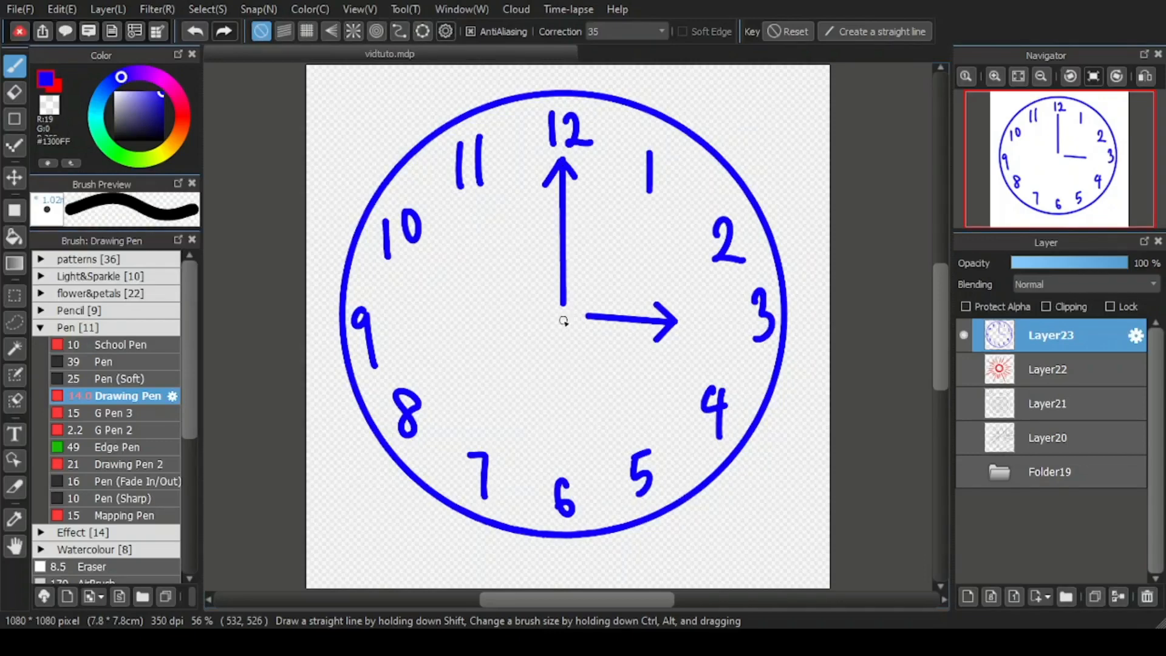
pyautogui.click(376, 32)
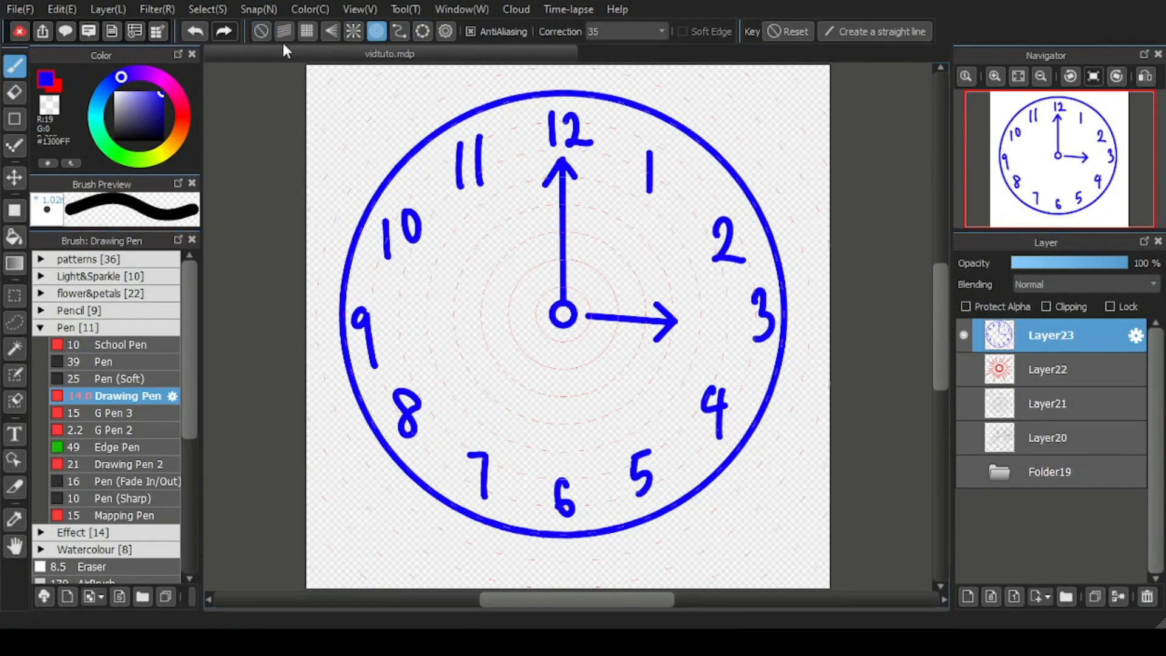
# Step: Draw a thin hand from the centre toward 8 along radial guides, then turn snap off
pyautogui.click(331, 32)
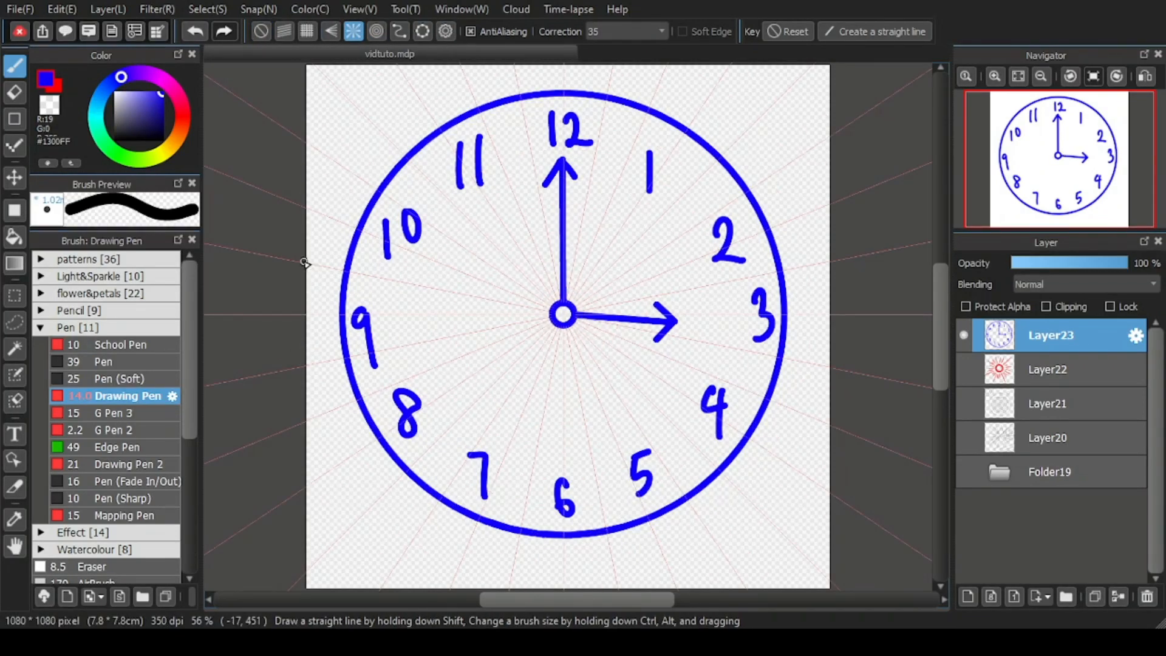
pyautogui.moveTo(562, 314); pyautogui.dragTo(466, 435)
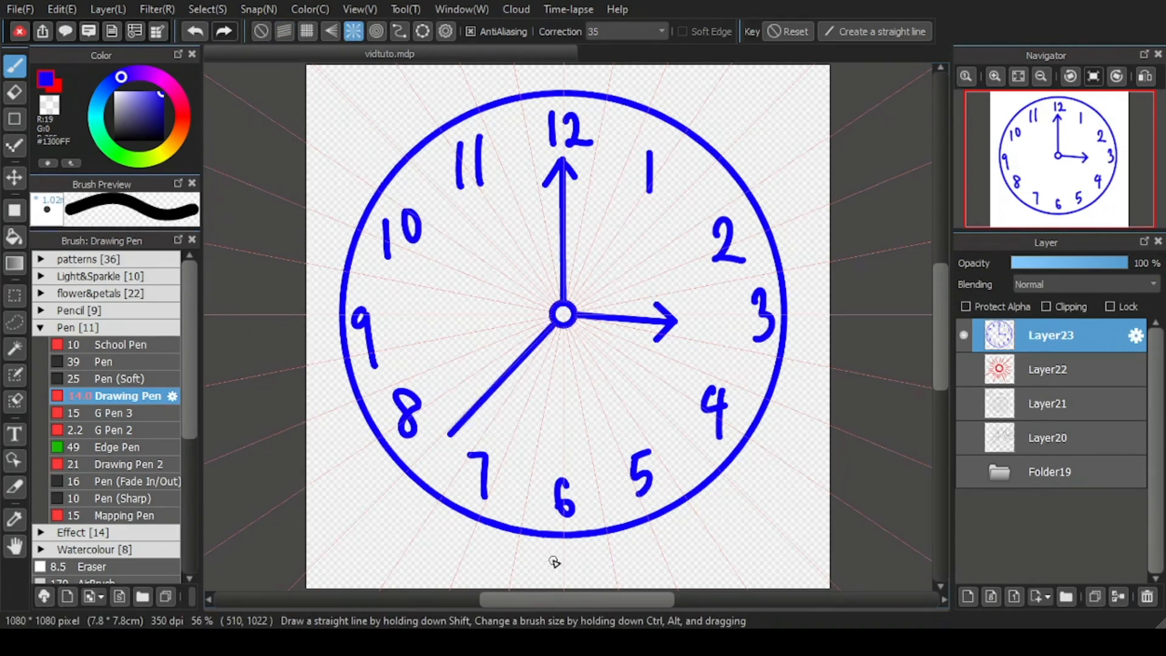
pyautogui.click(261, 32)
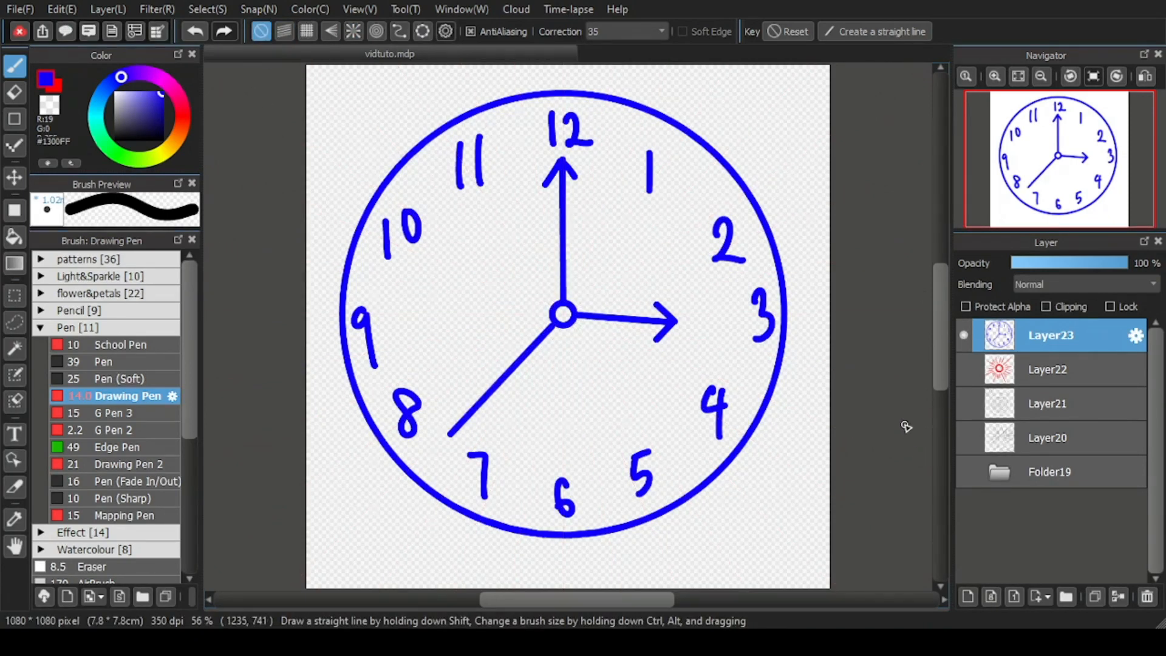